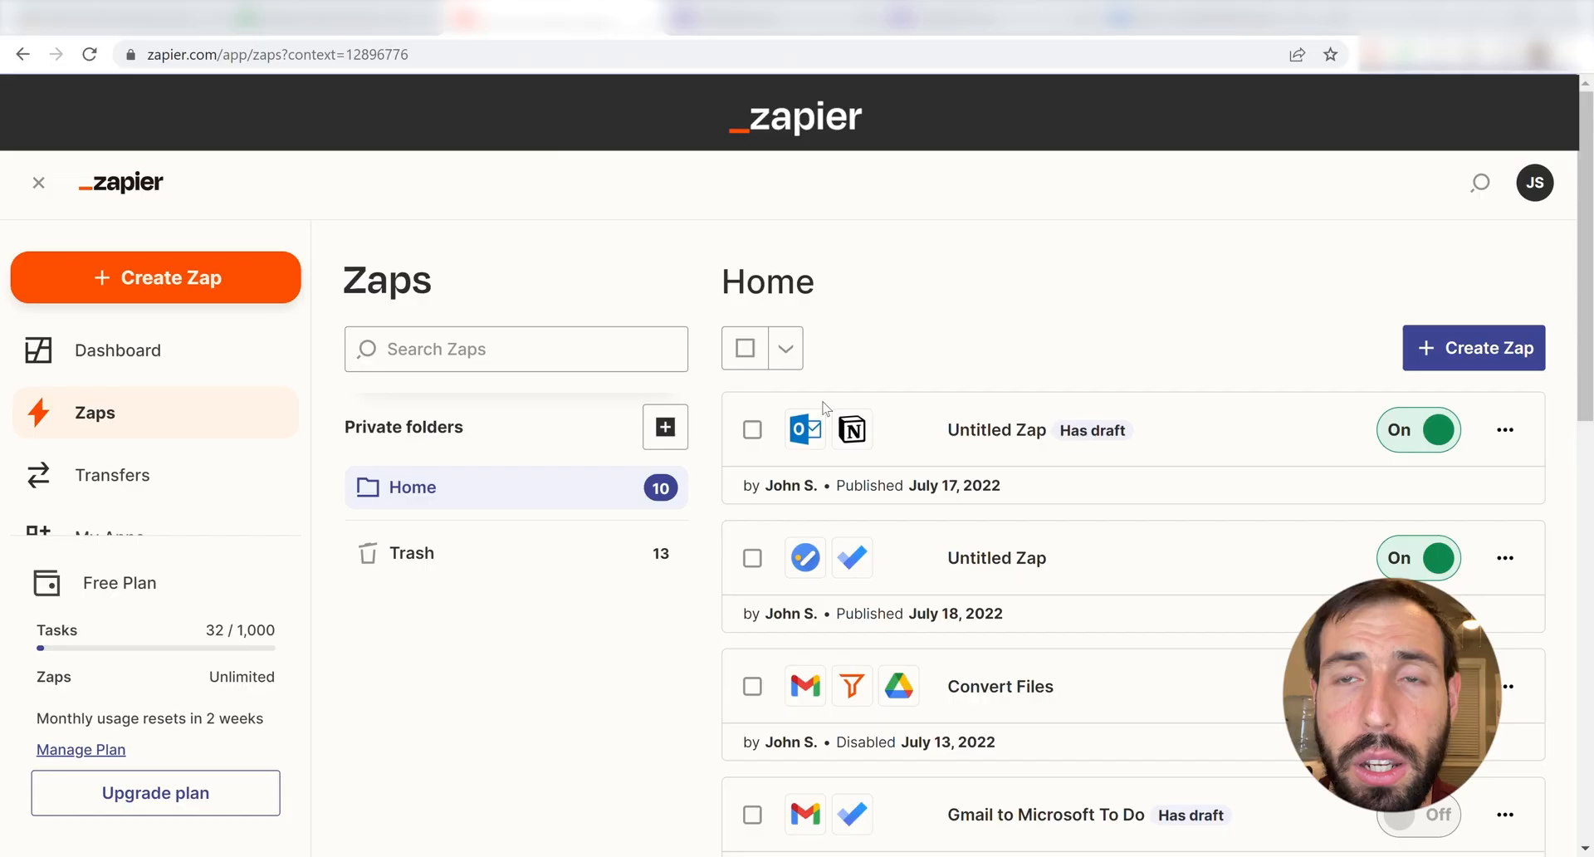
mouse_move(869, 373)
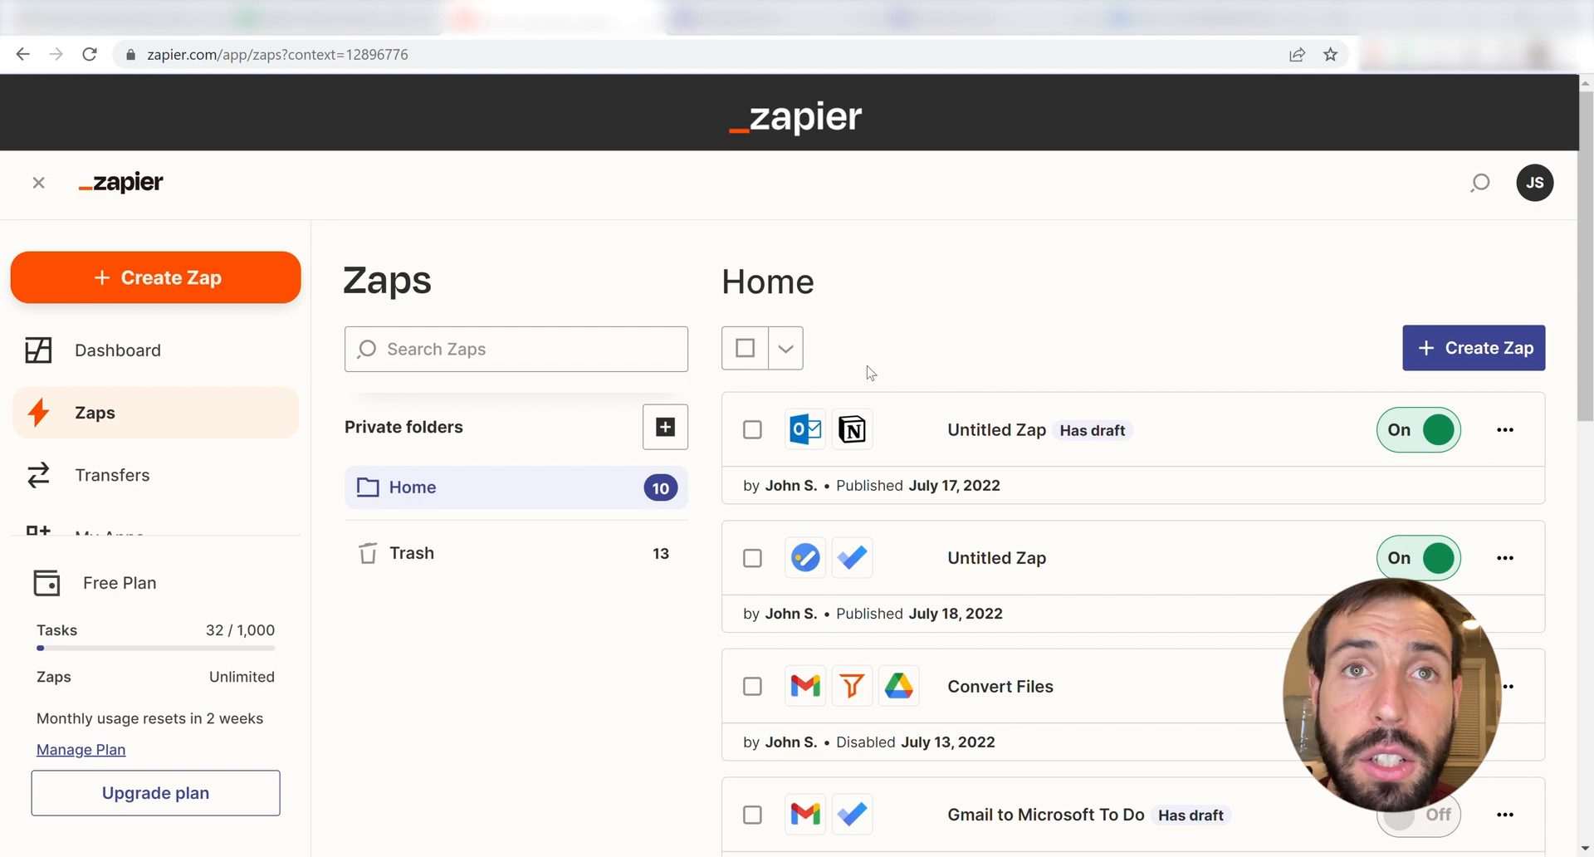
mouse_move(967, 322)
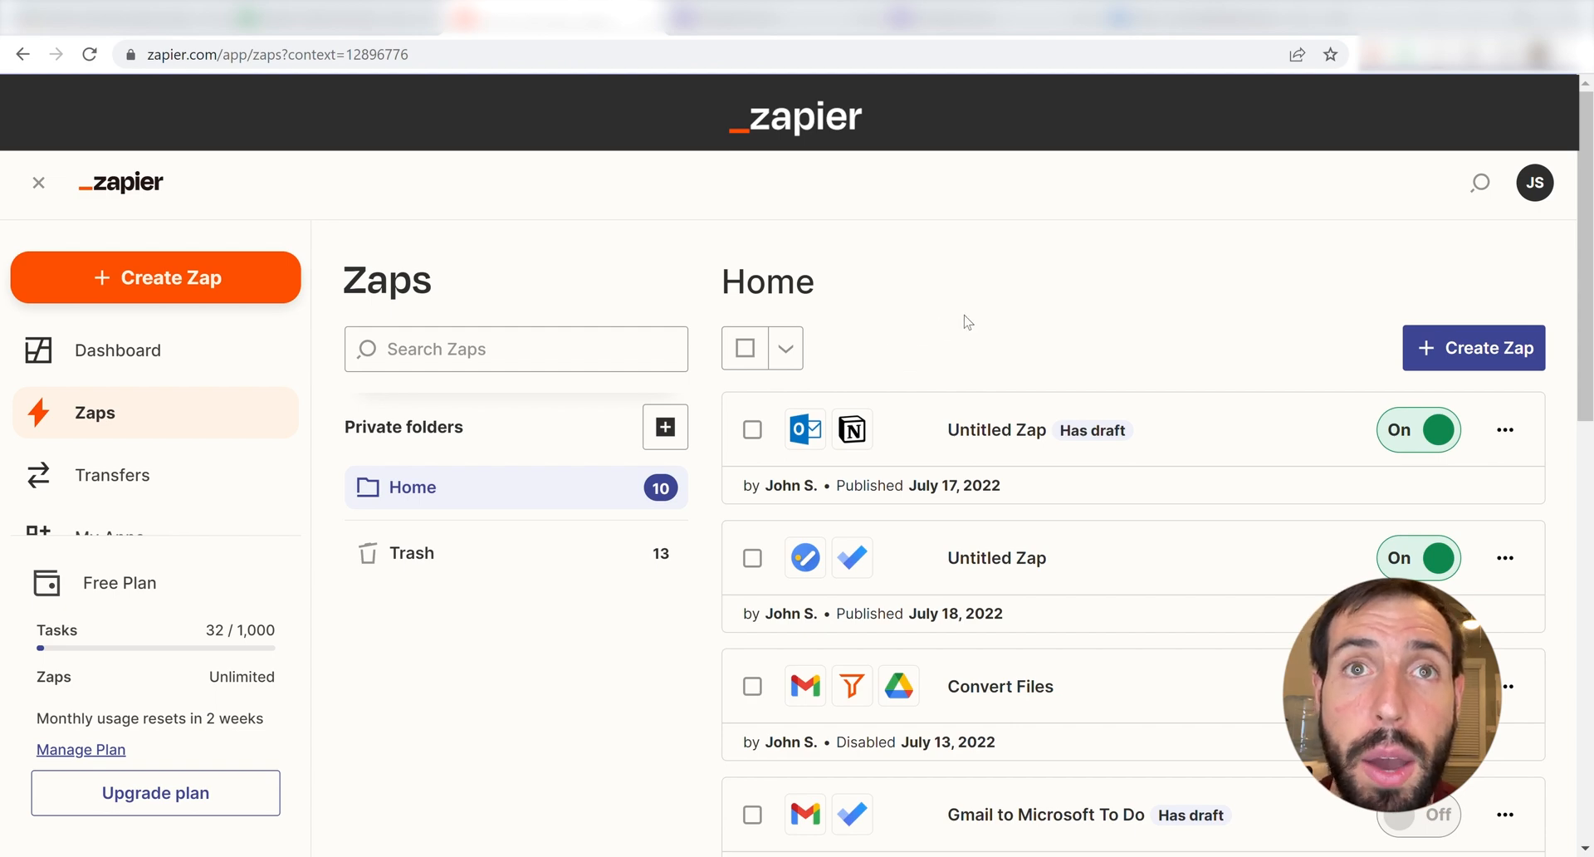
mouse_move(1035, 319)
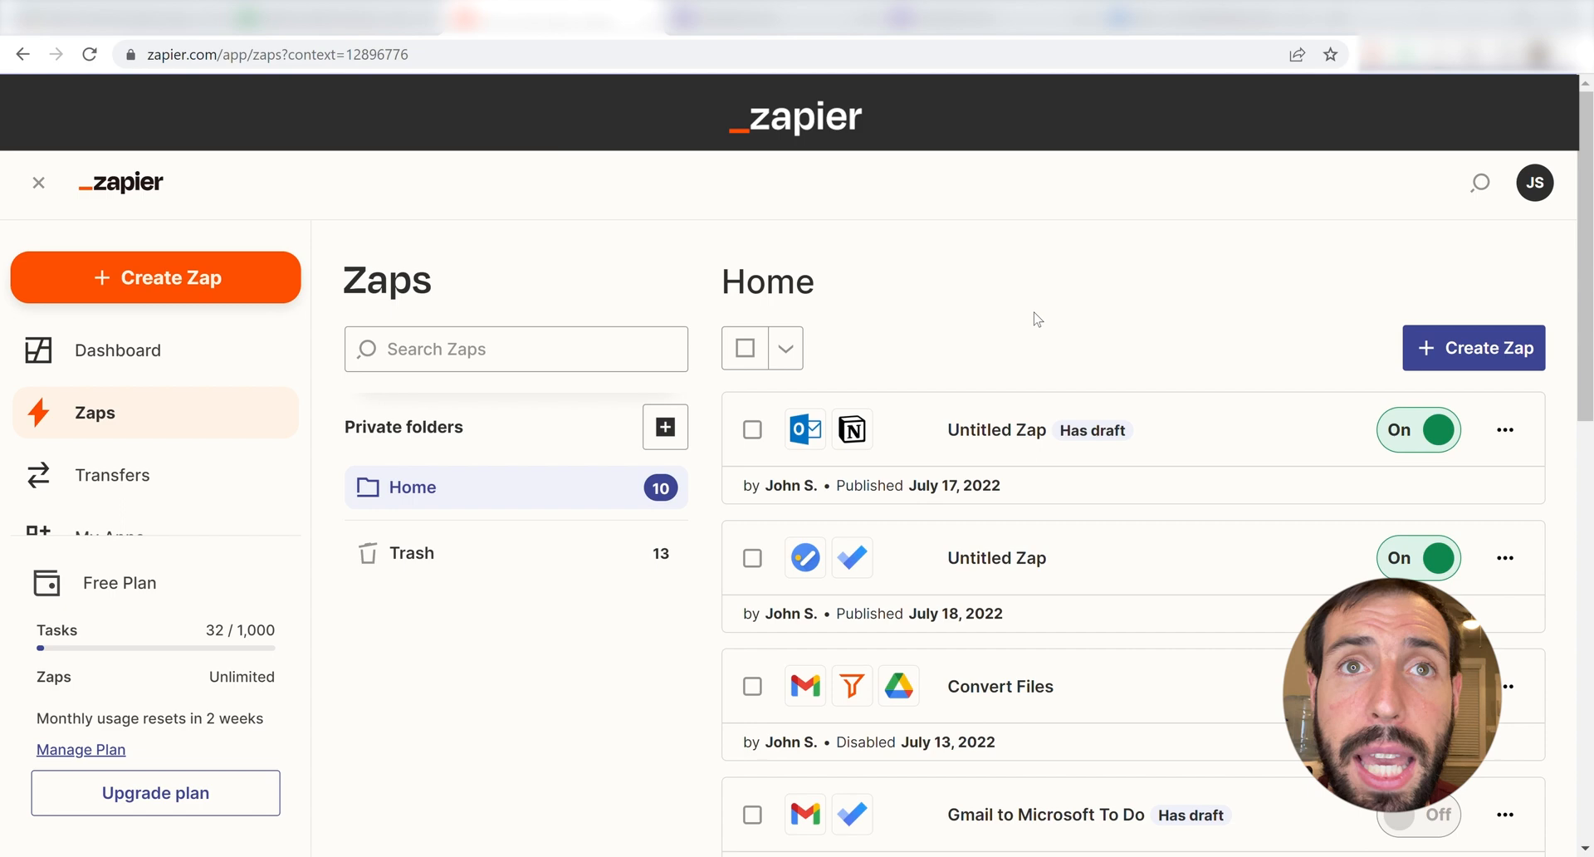
mouse_move(996, 328)
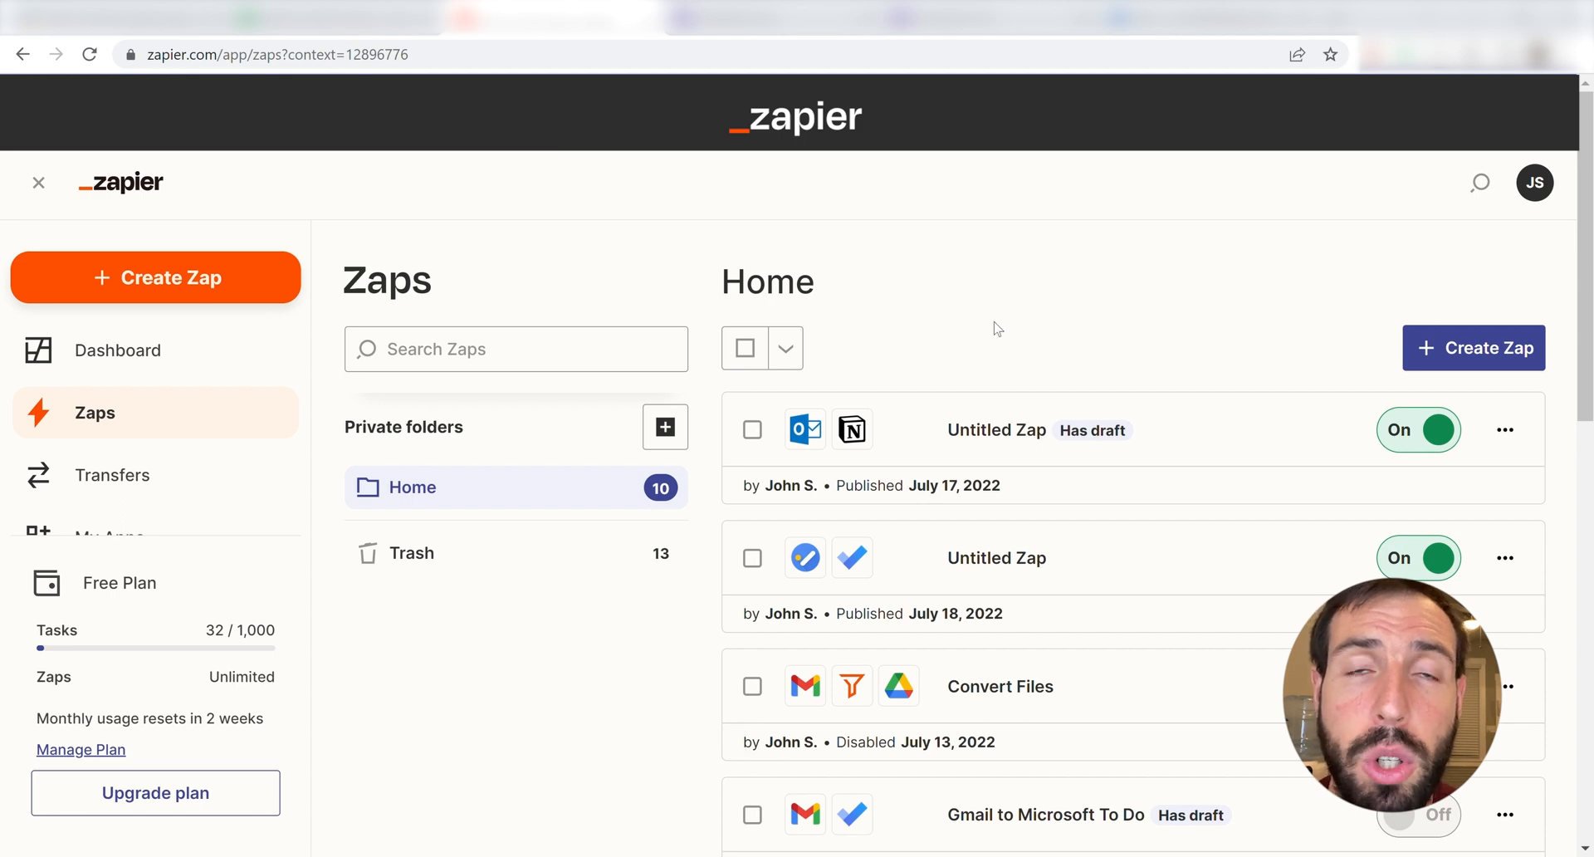
mouse_move(309, 324)
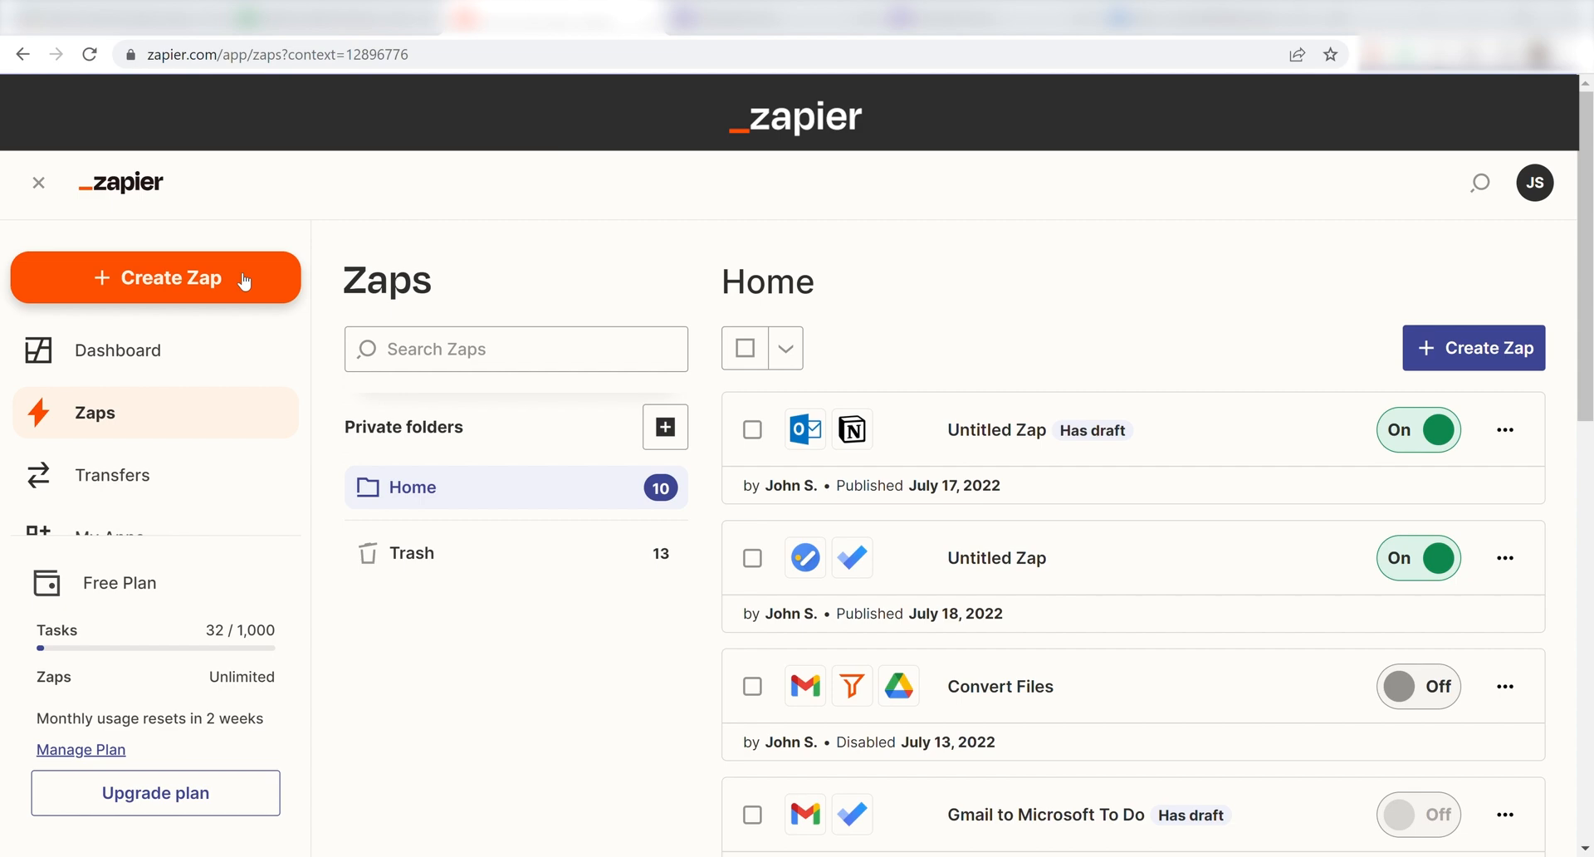
Create a new Zap with Google Forms as the trigger app and New Form Response as the event
left_click(154, 278)
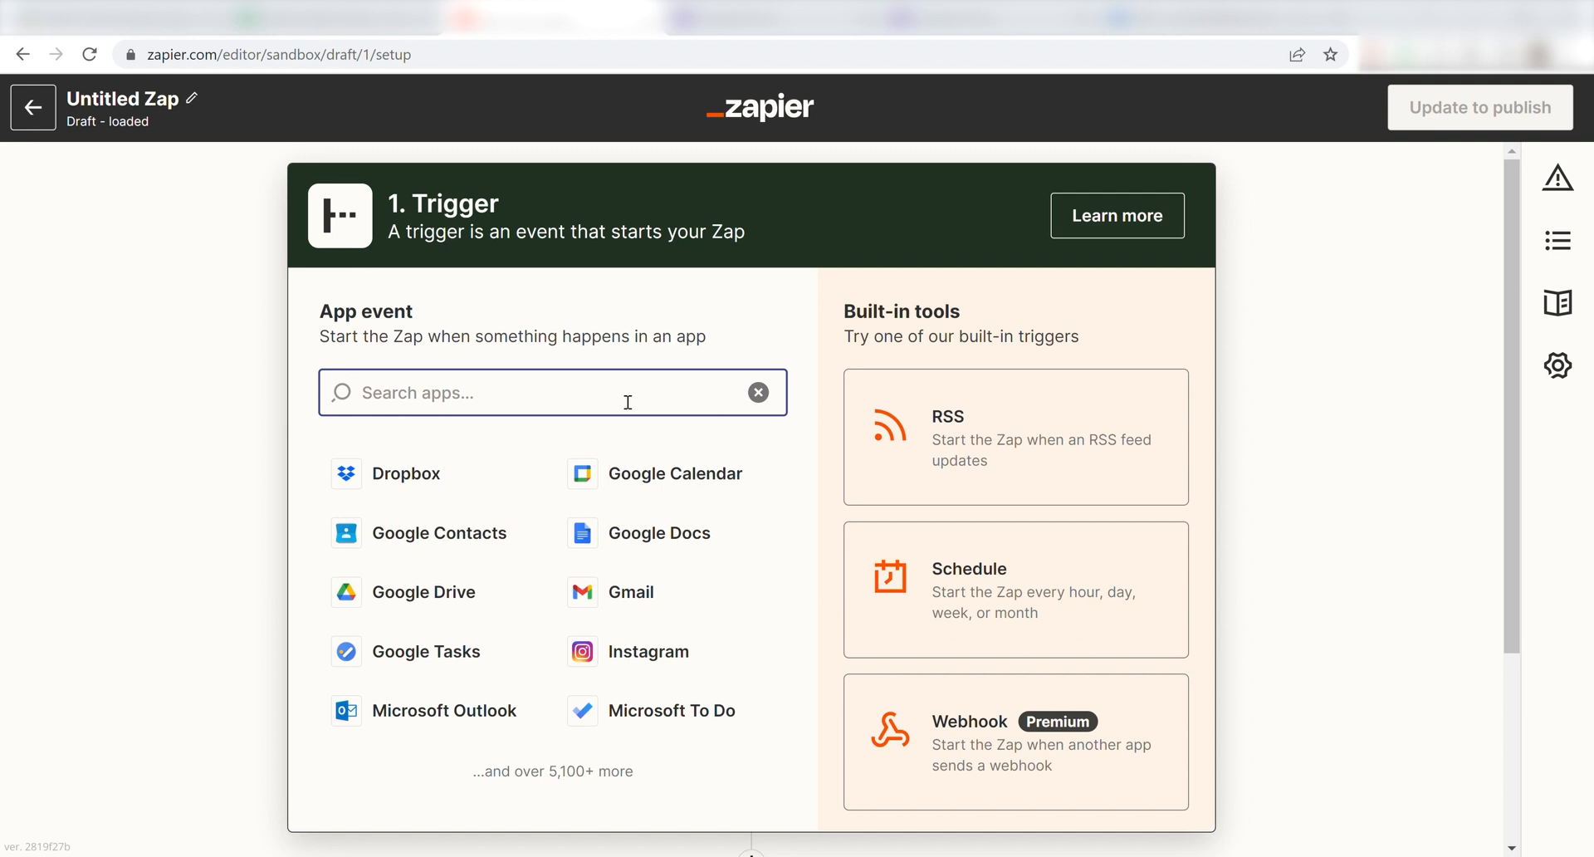
type("google")
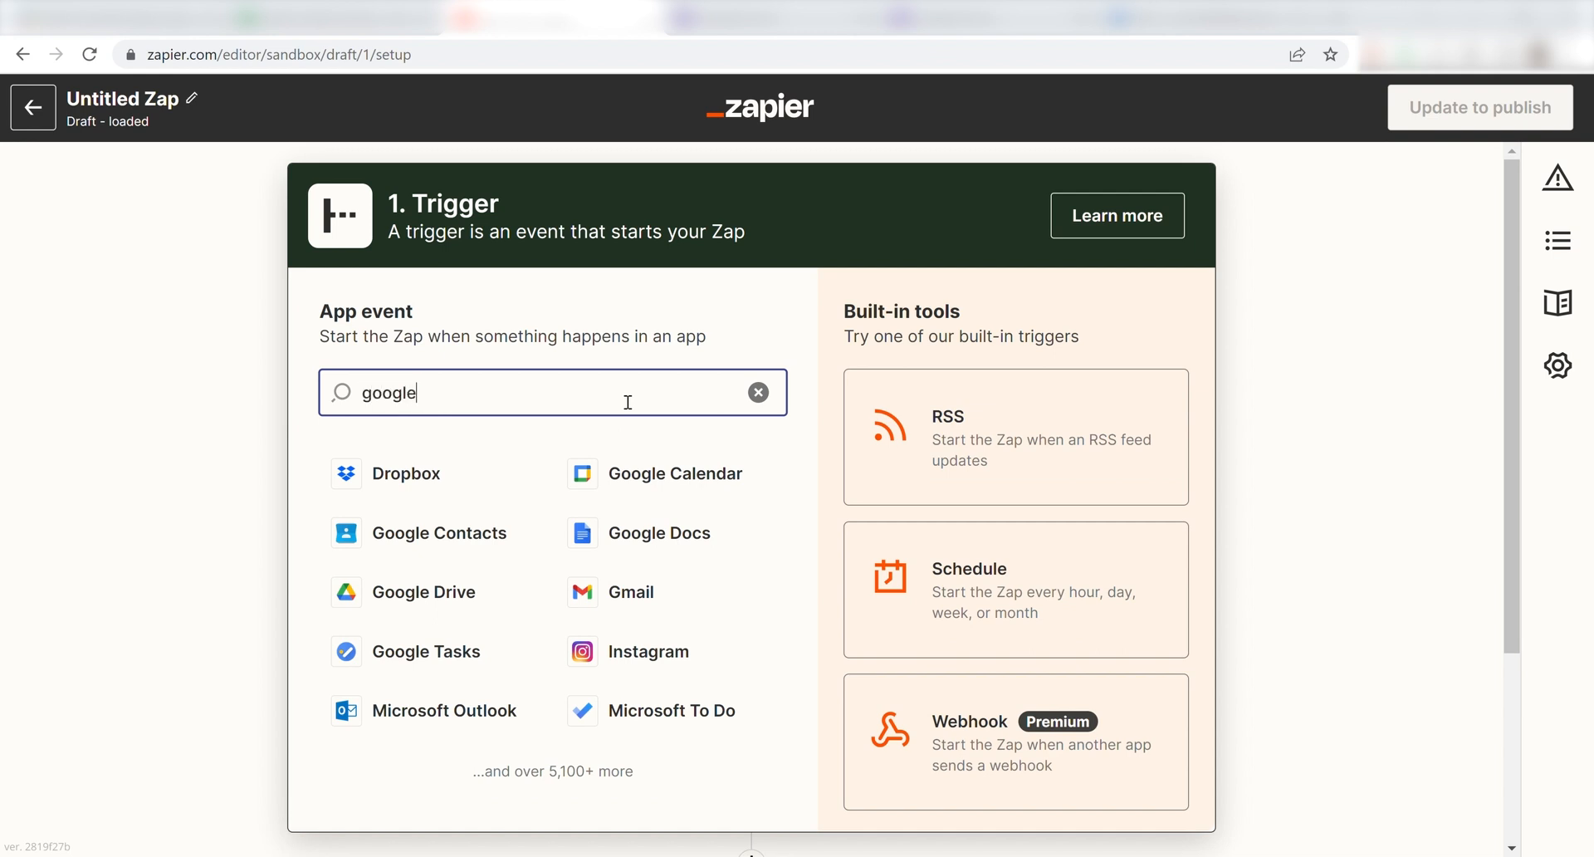
type("forms")
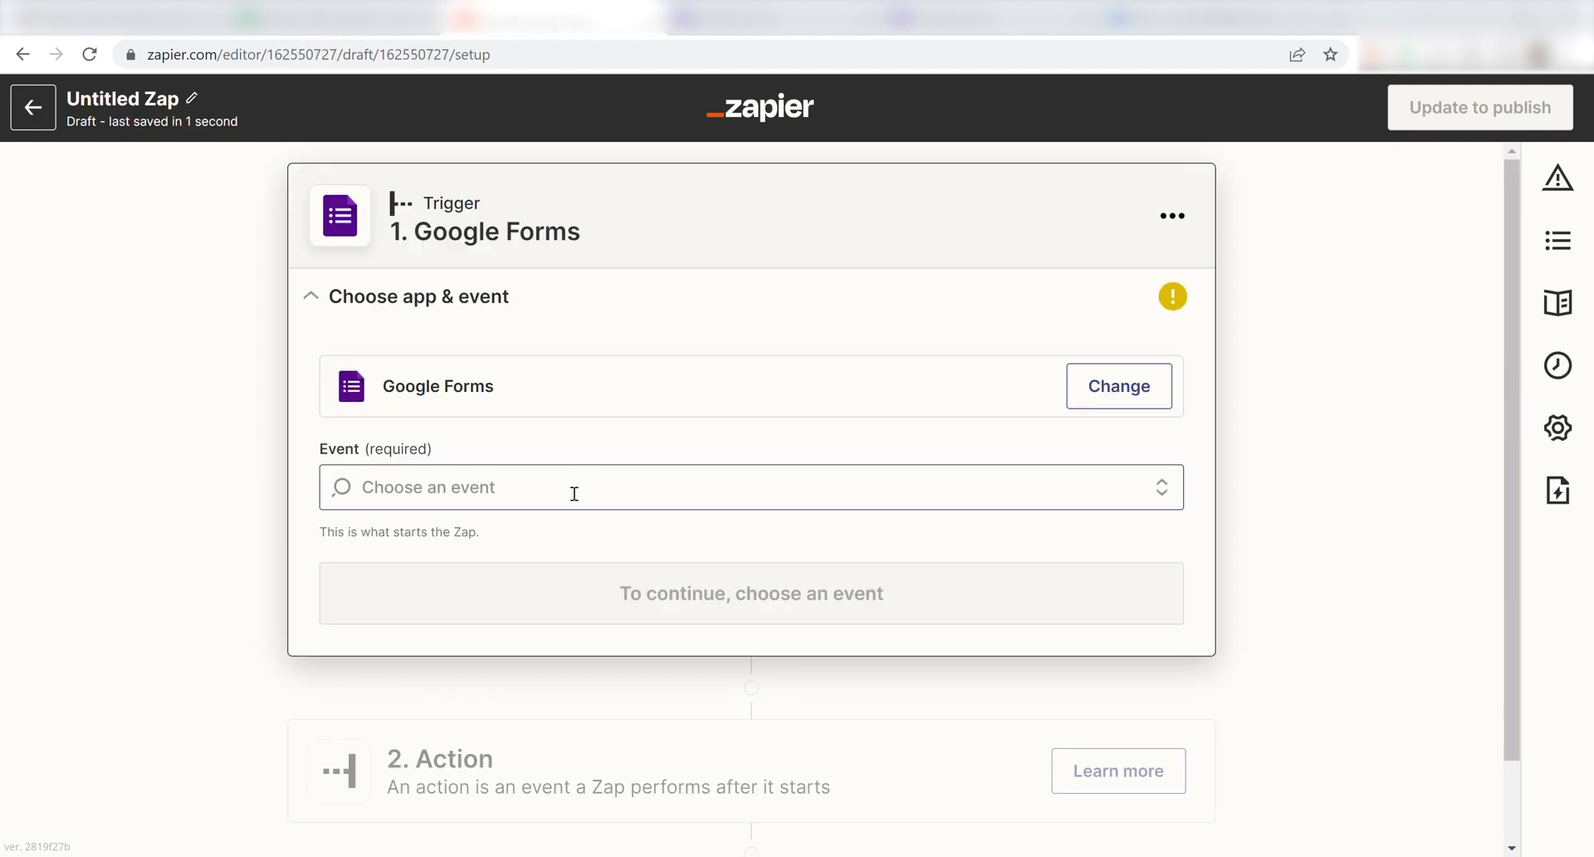
left_click(751, 486)
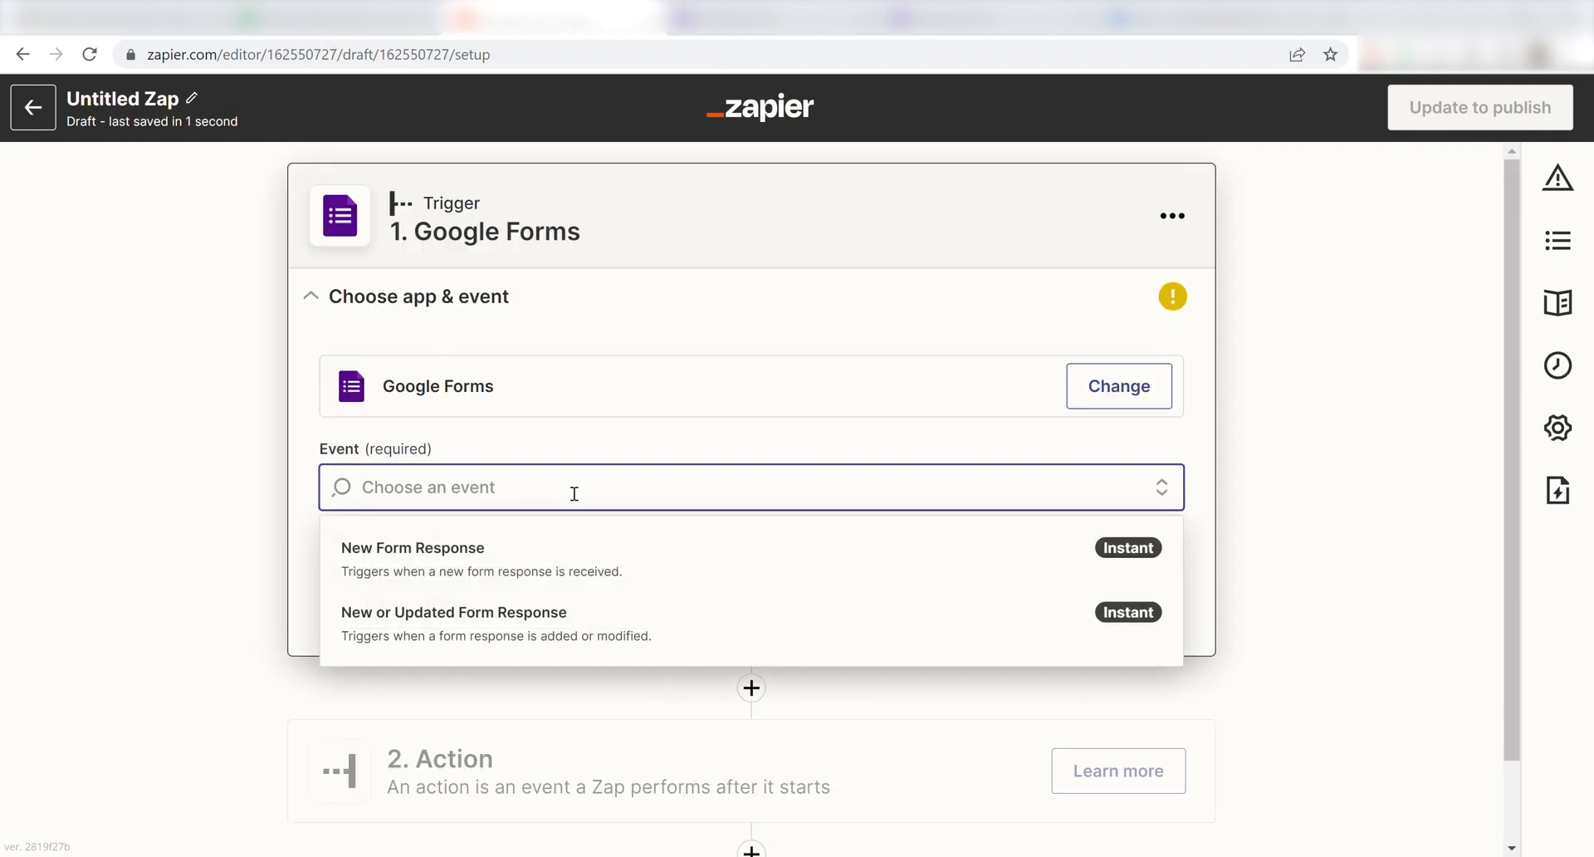
mouse_move(569, 555)
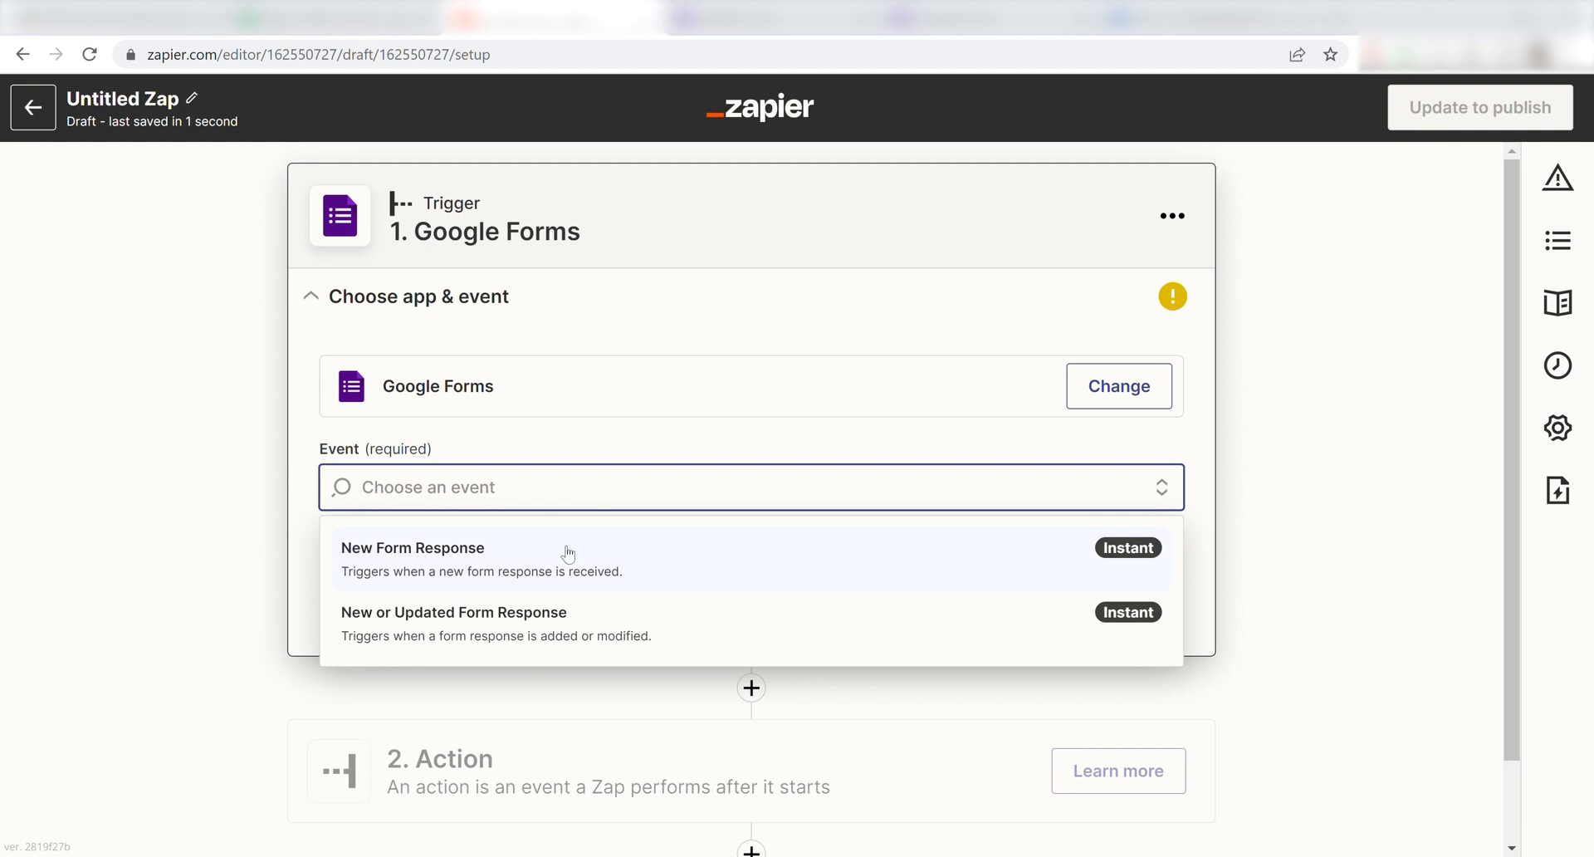
left_click(414, 548)
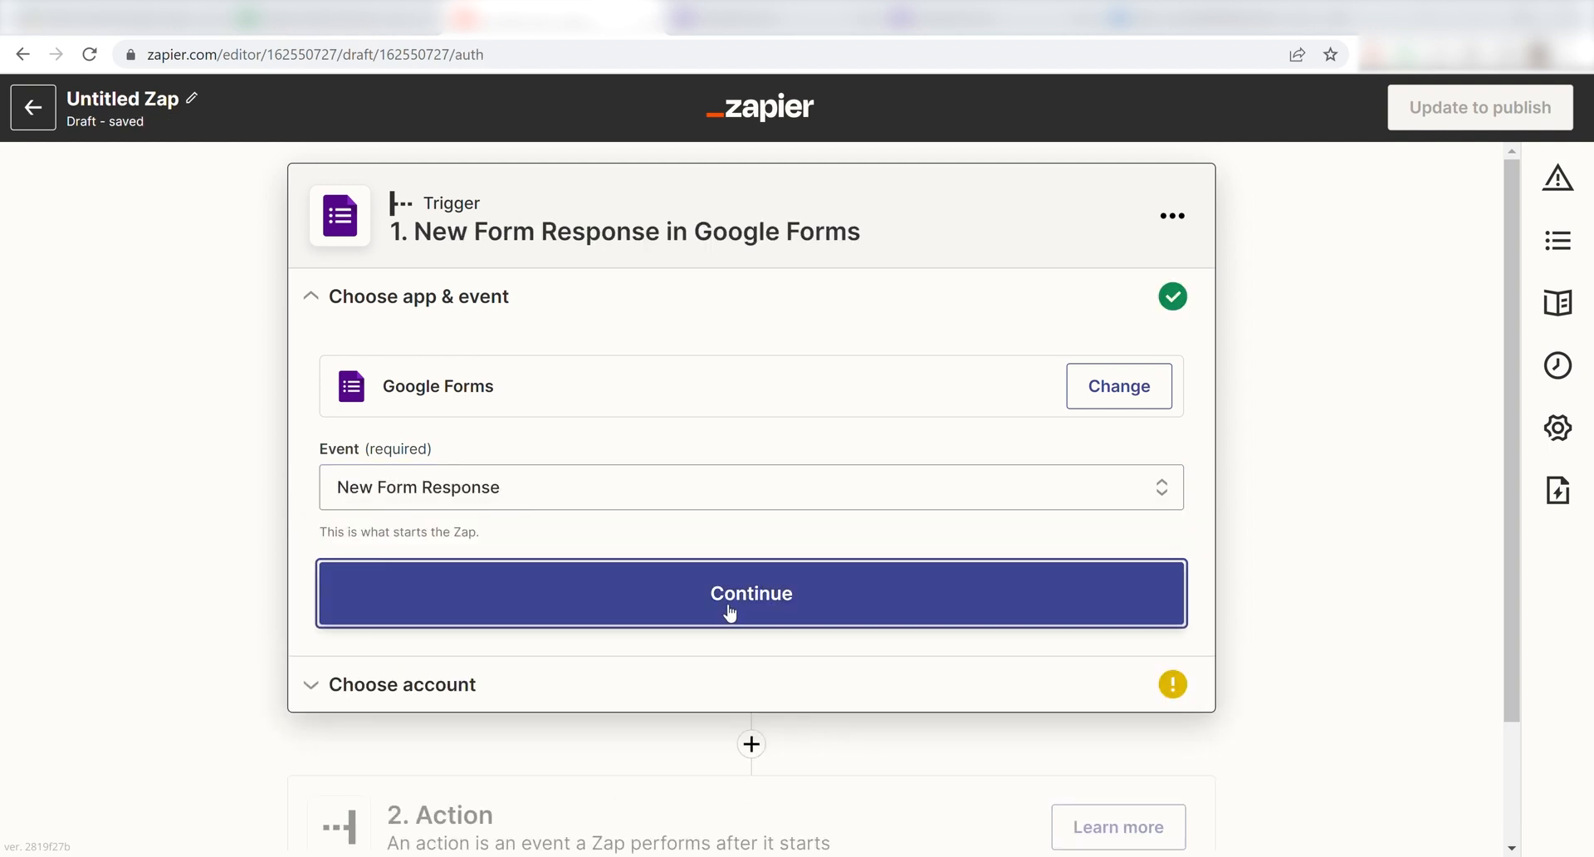
Confirm the event, sign in to Google and allow Zapier access to the Google account
left_click(750, 593)
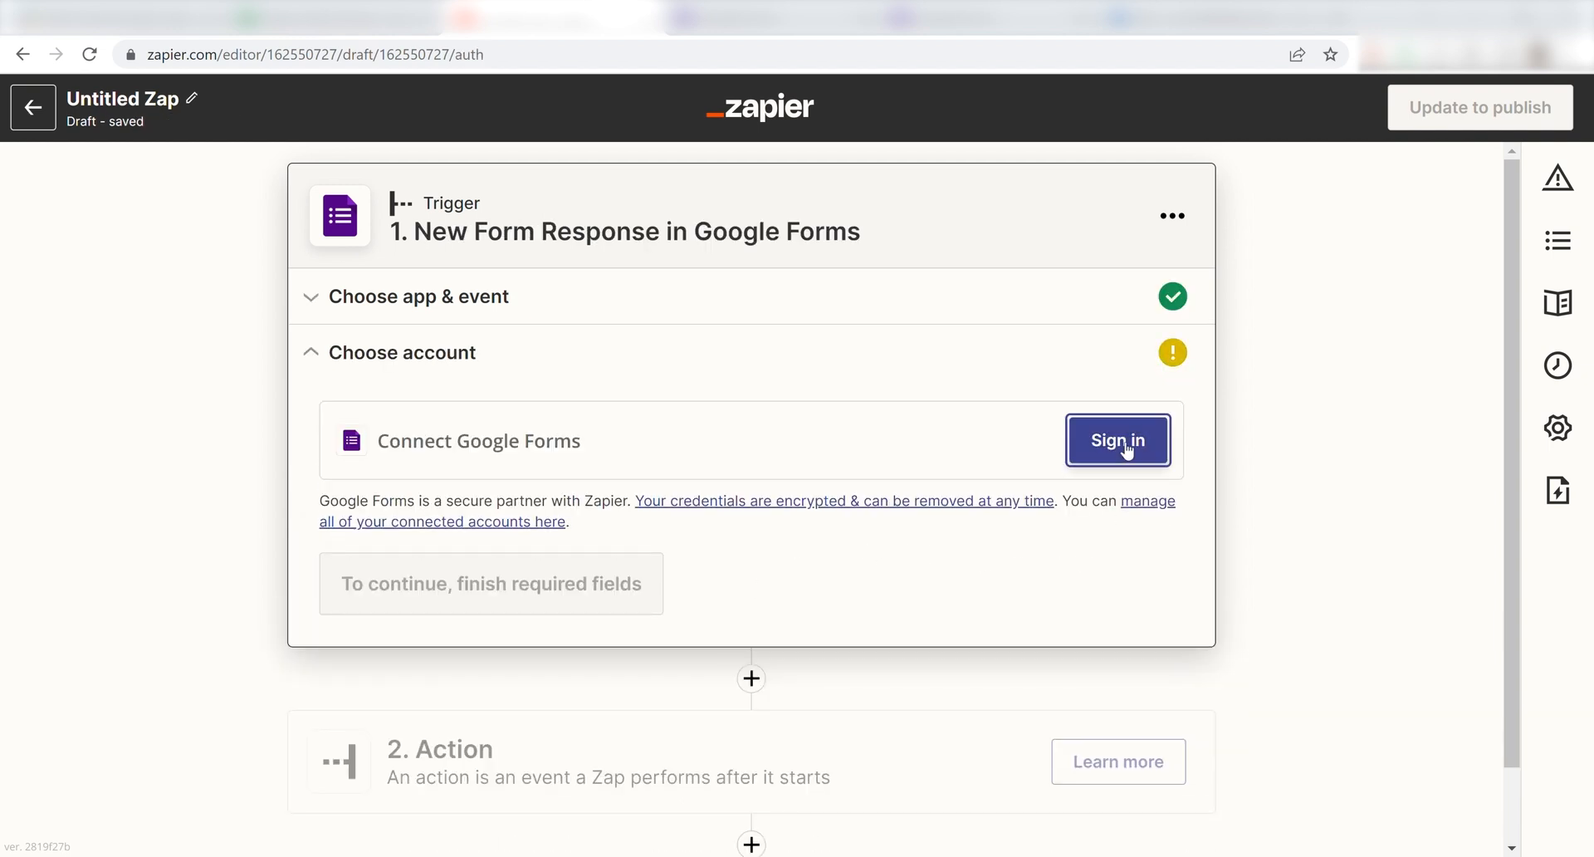
left_click(1118, 440)
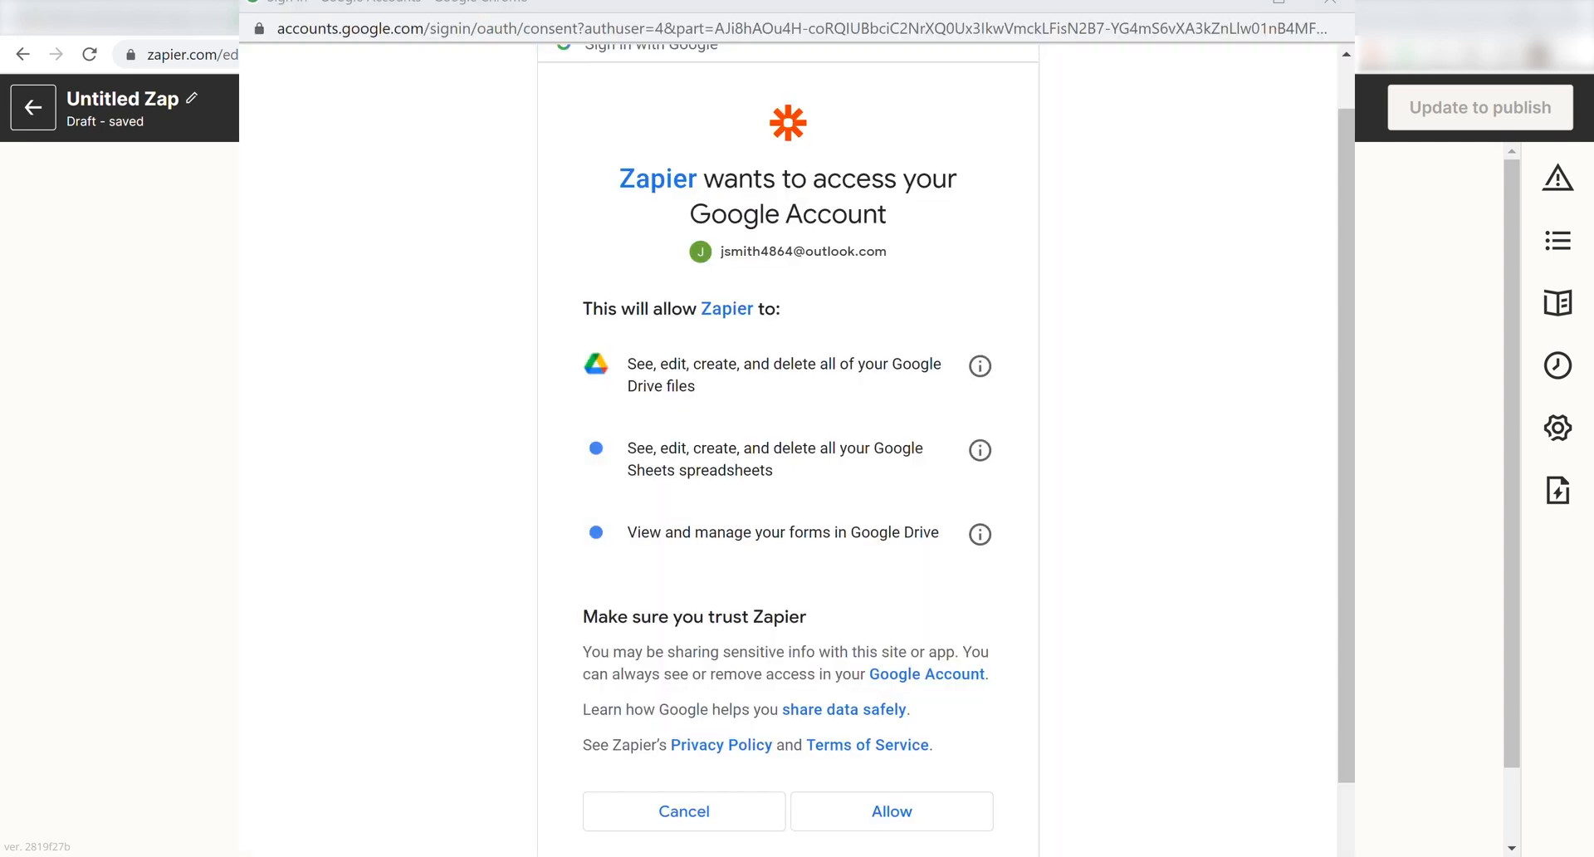
mouse_move(1041, 464)
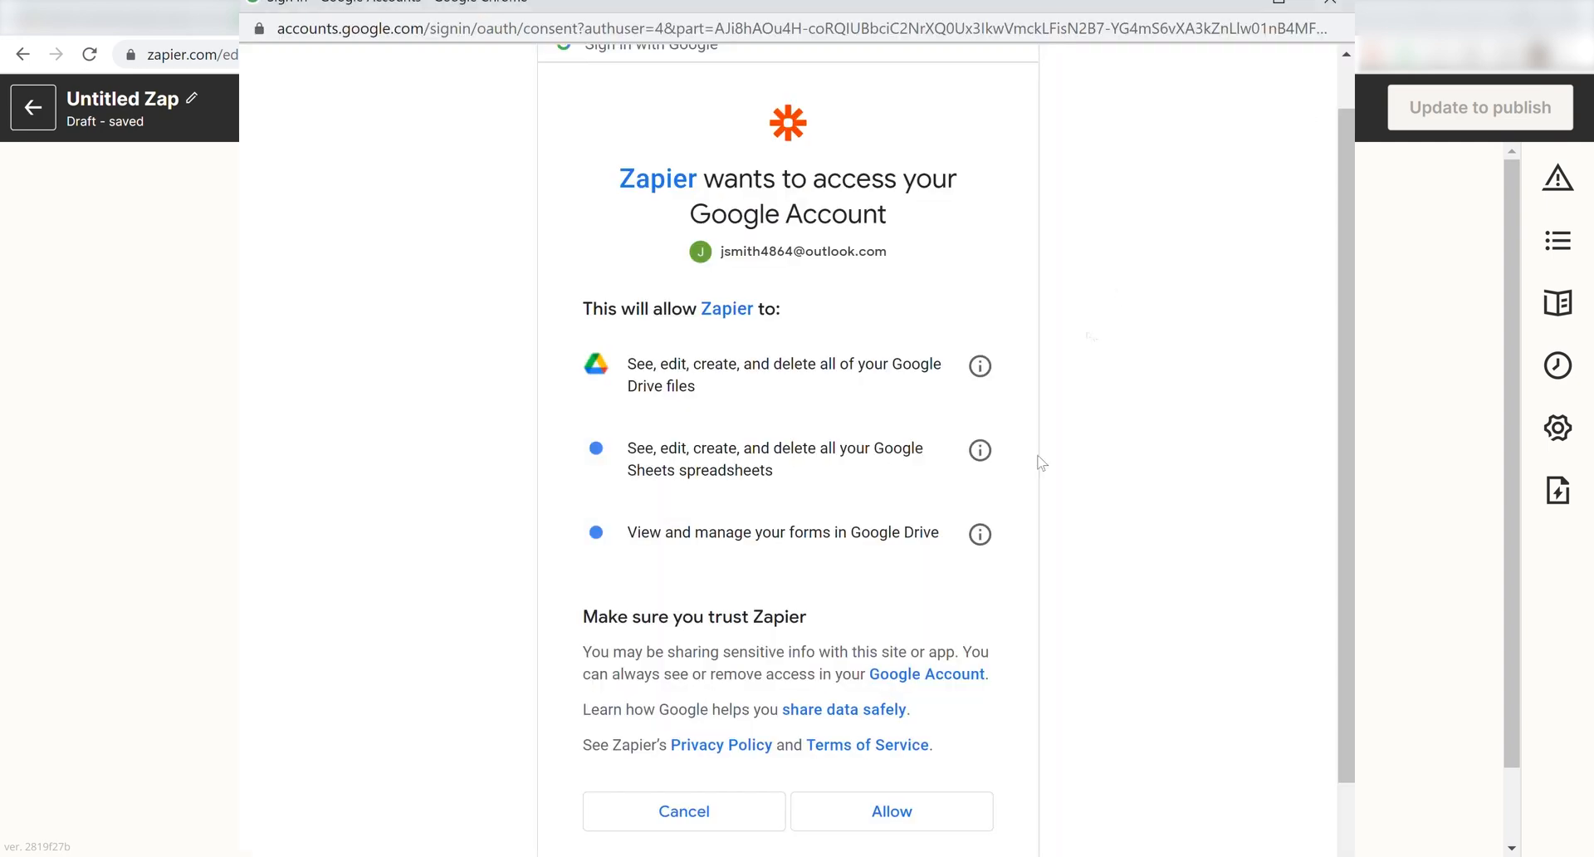
mouse_move(1011, 7)
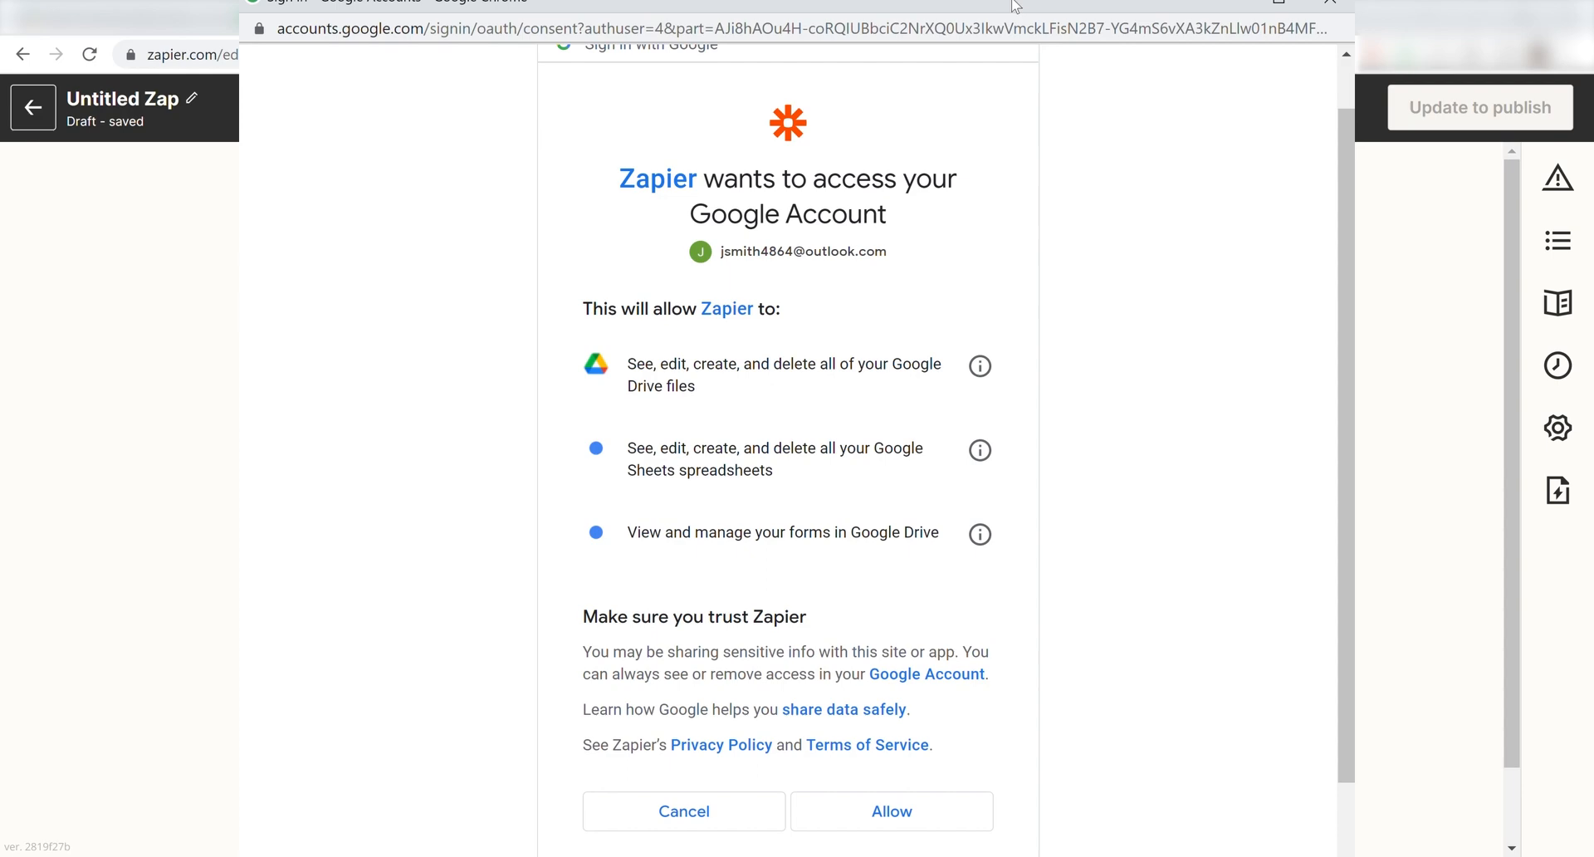
mouse_move(1152, 367)
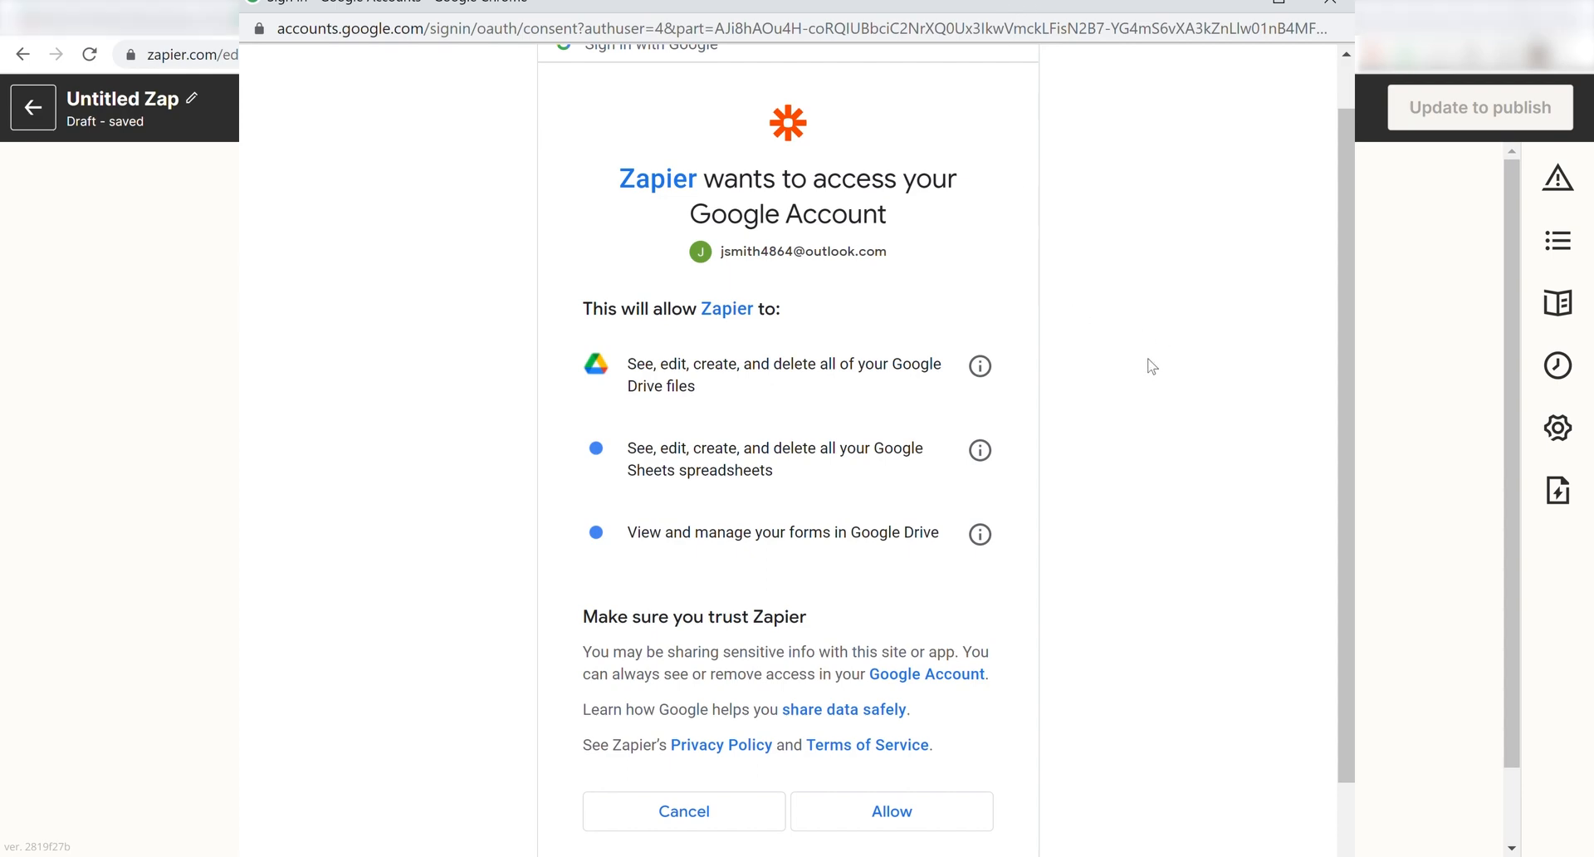
left_click(890, 810)
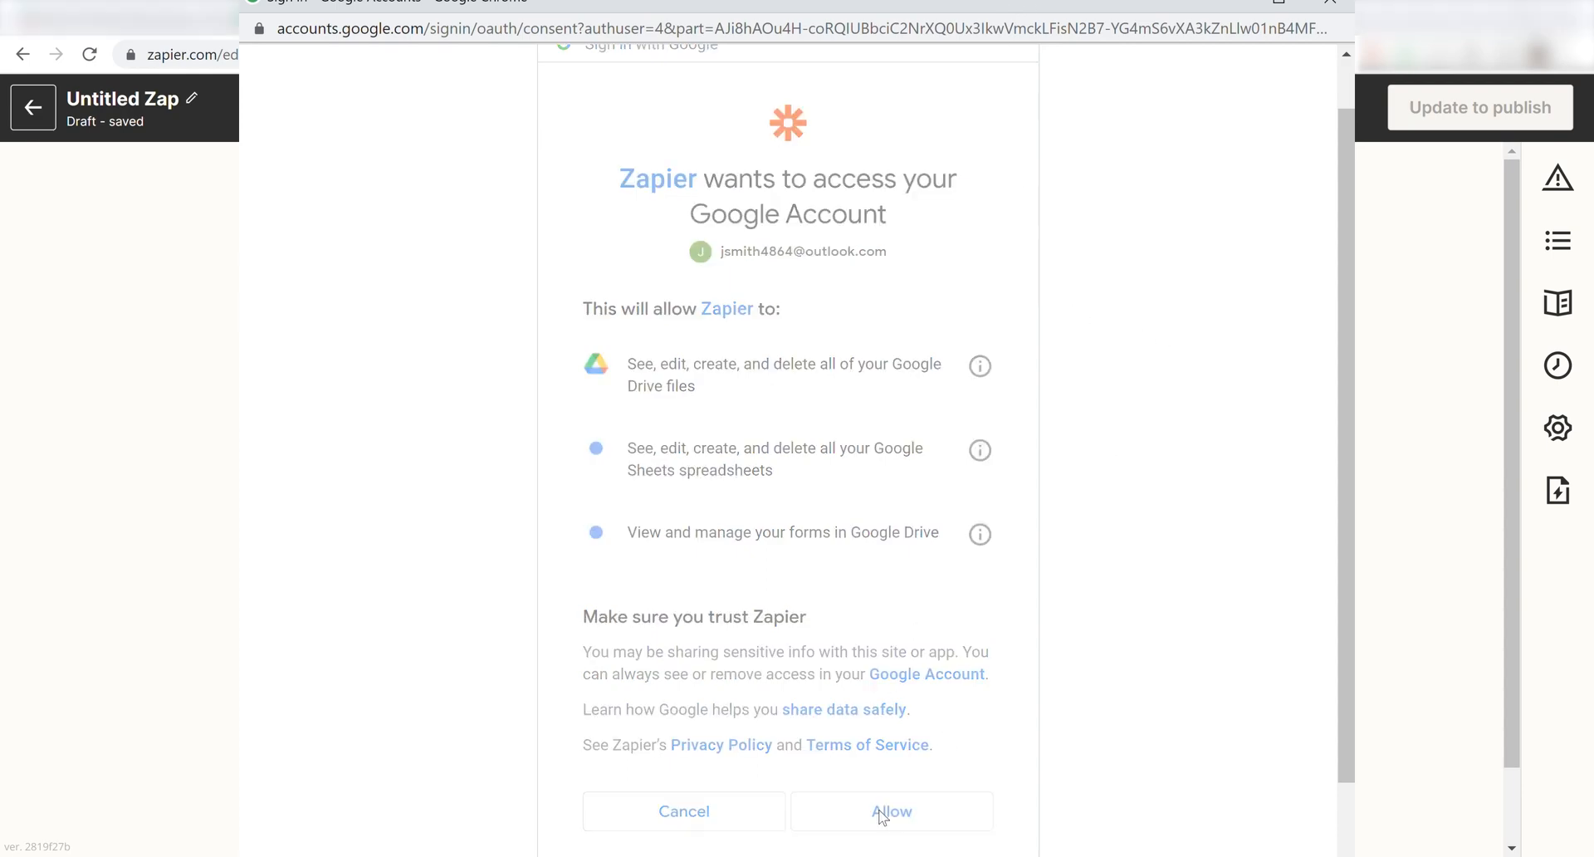
Test the Google Forms trigger with a recent response and continue to the action step
left_click(892, 811)
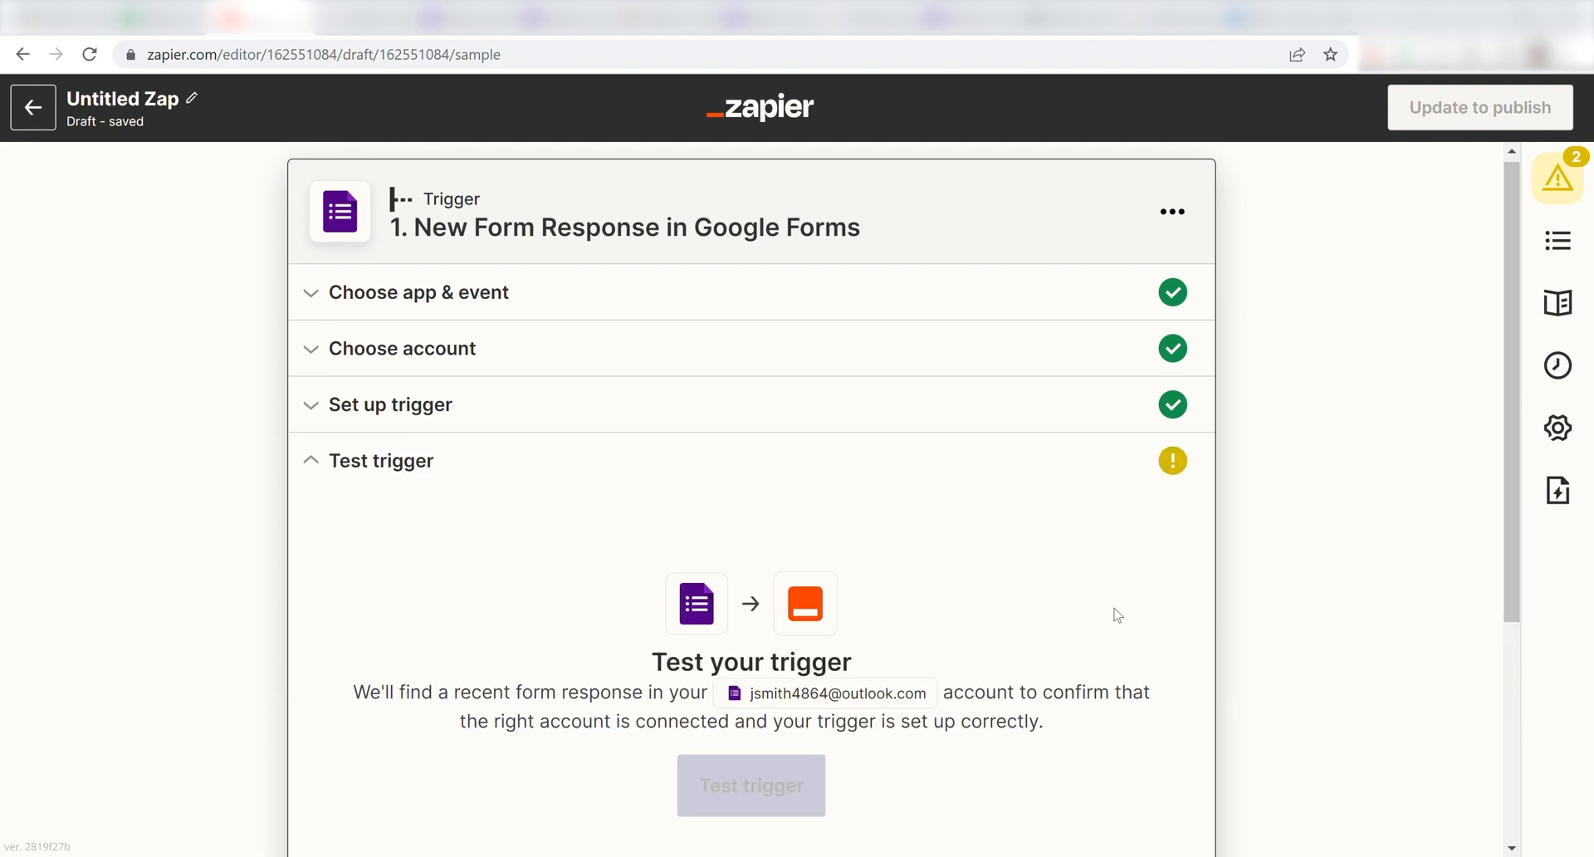
scroll("down", 3)
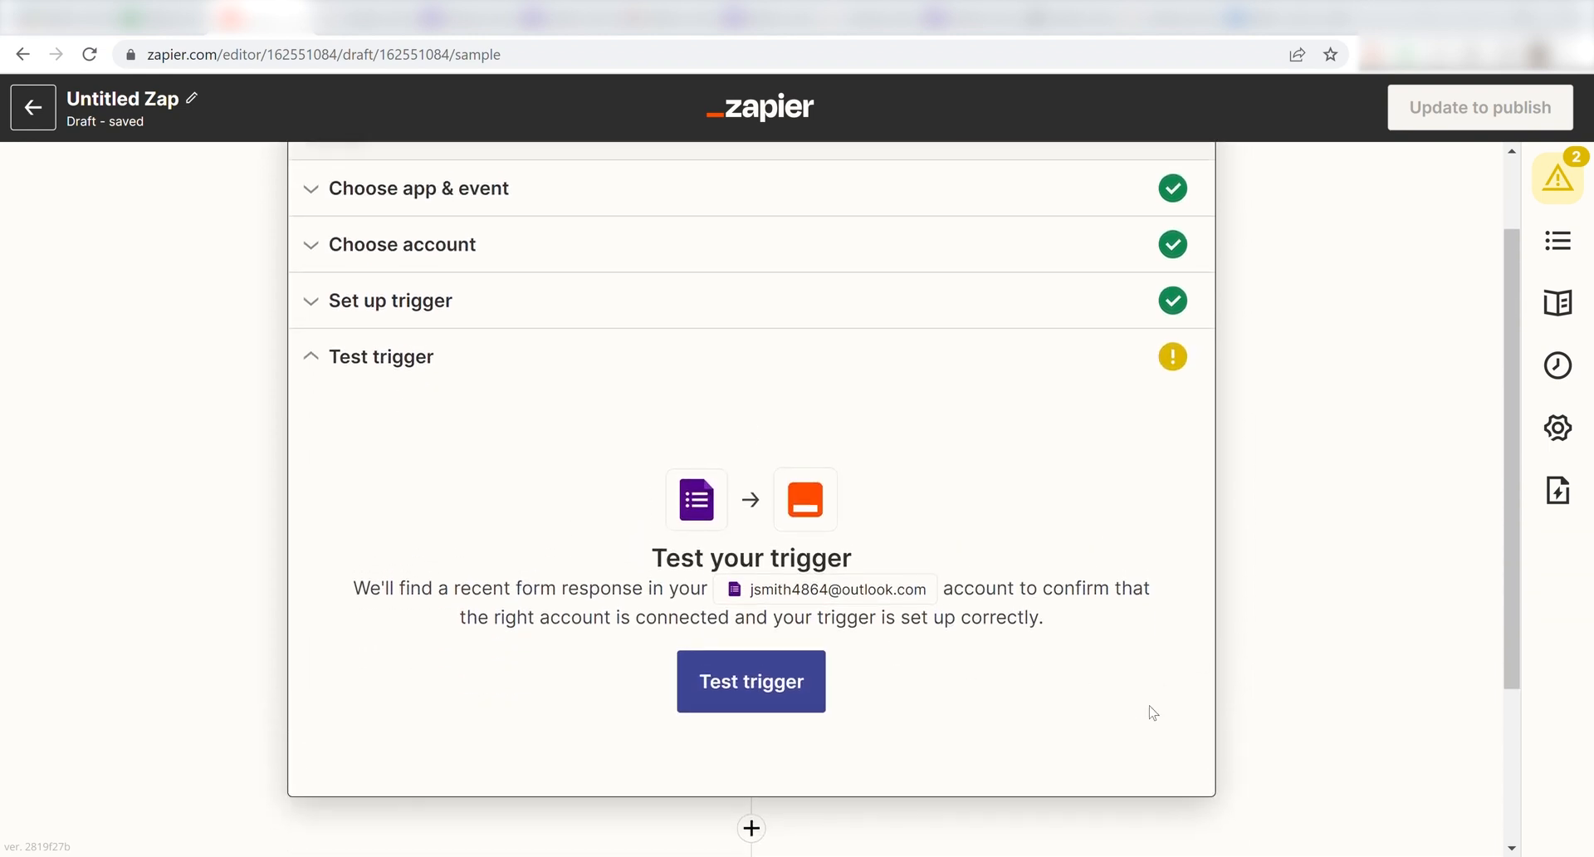
left_click(751, 681)
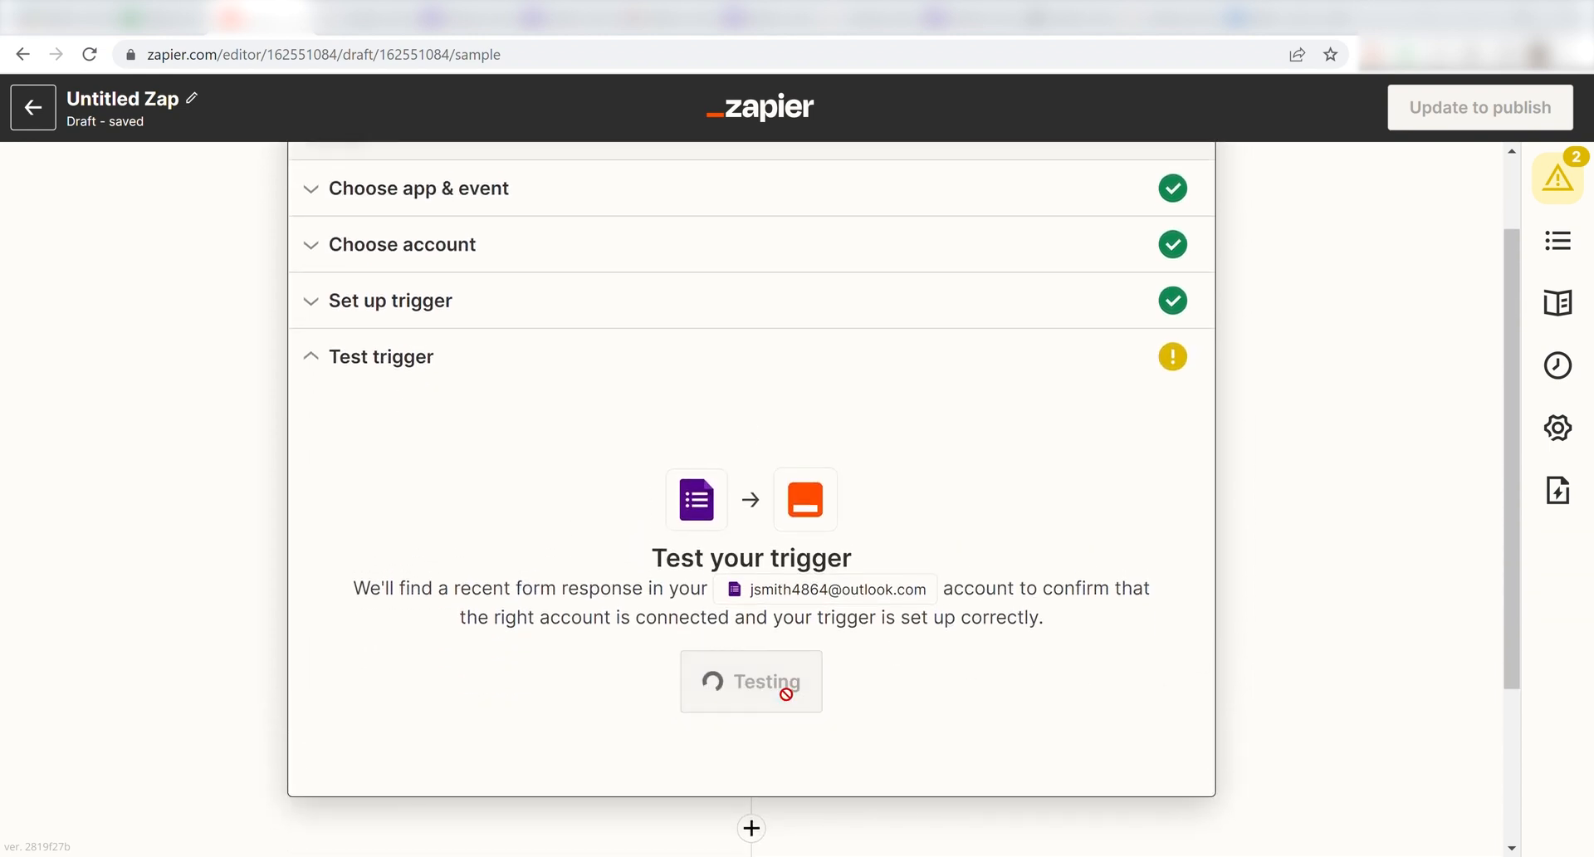
left_click(751, 681)
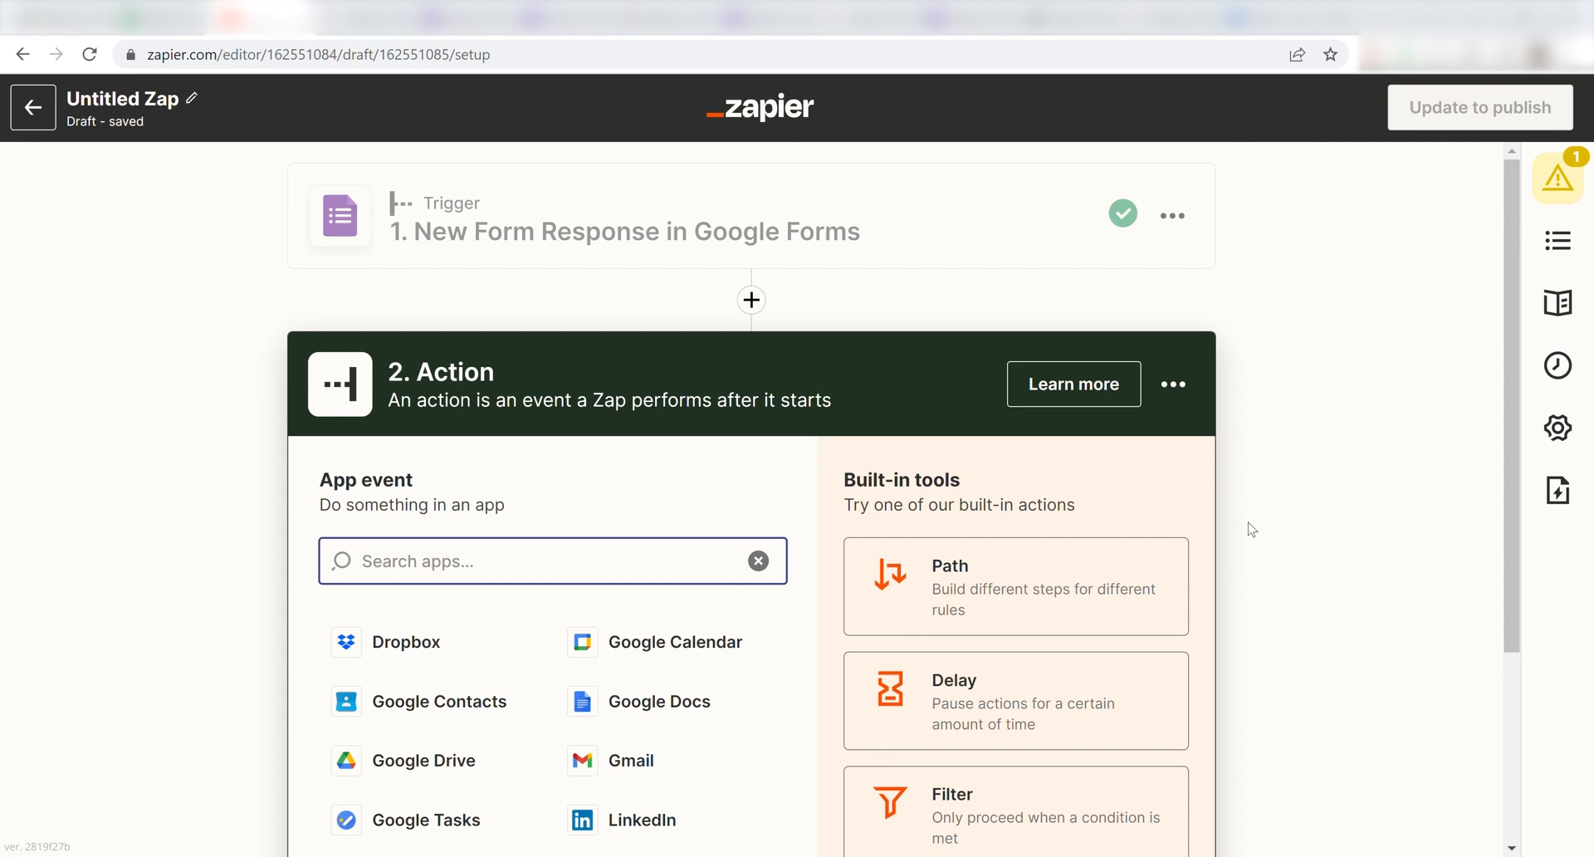
Set the action to Slack's Send Channel Message and allow Zapier access to the Slack workspace
type("slack")
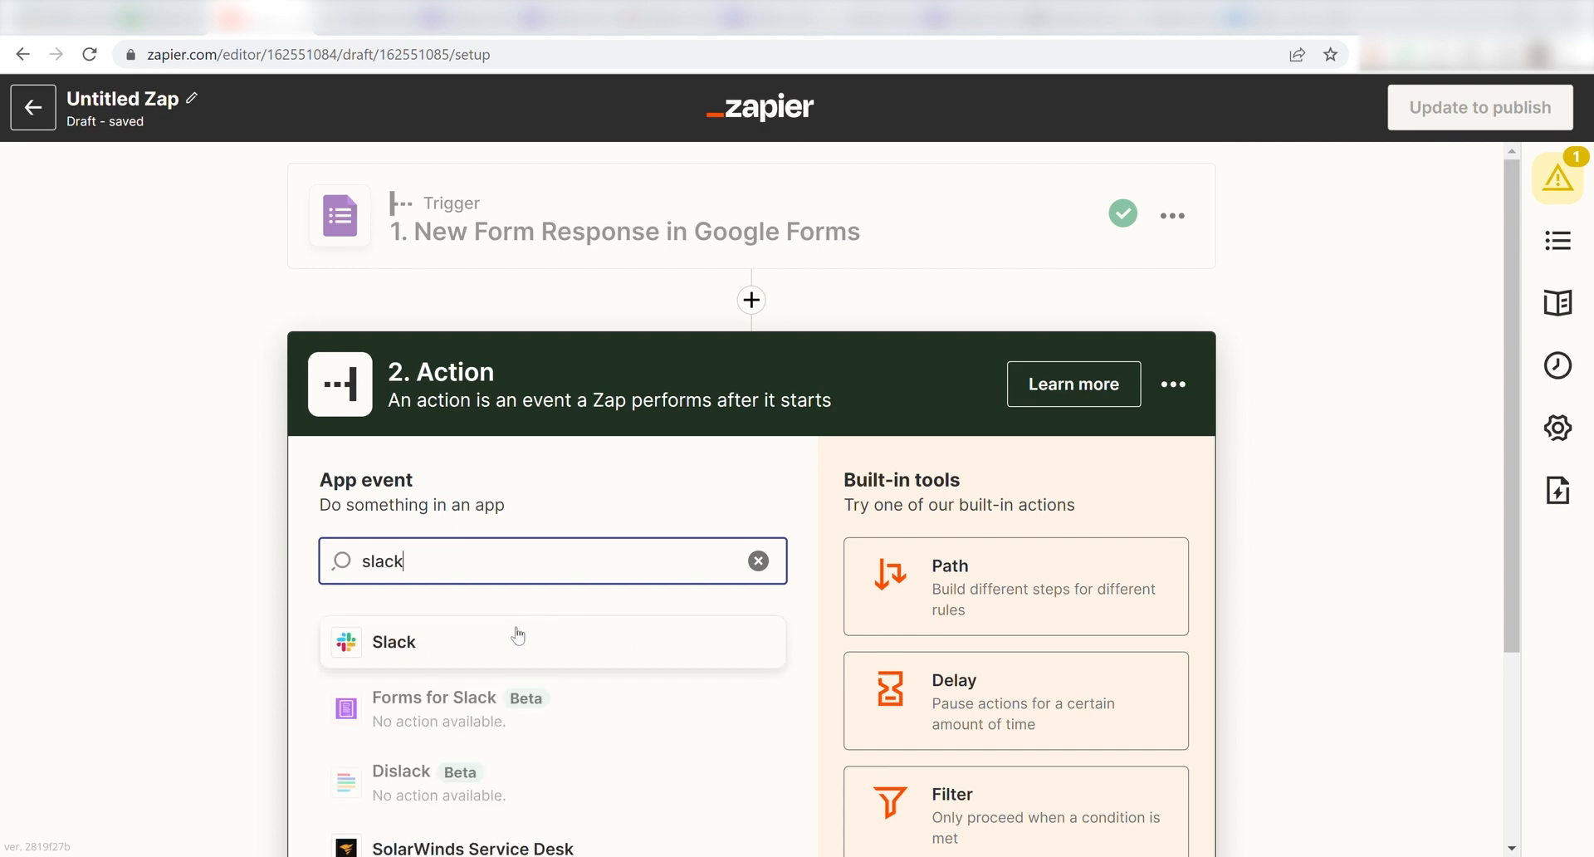
left_click(392, 641)
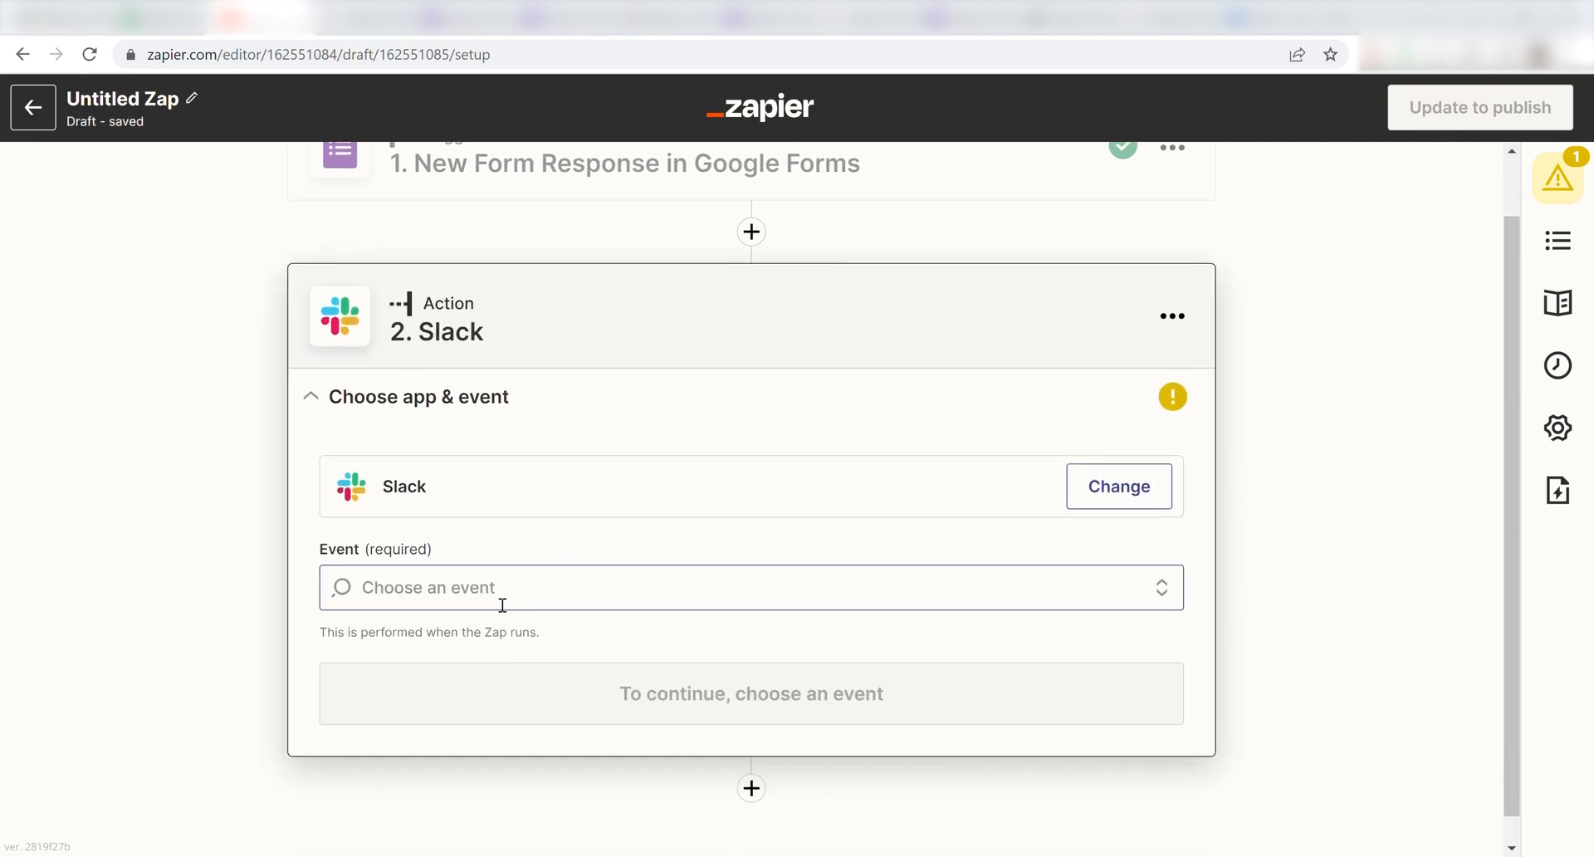
left_click(751, 586)
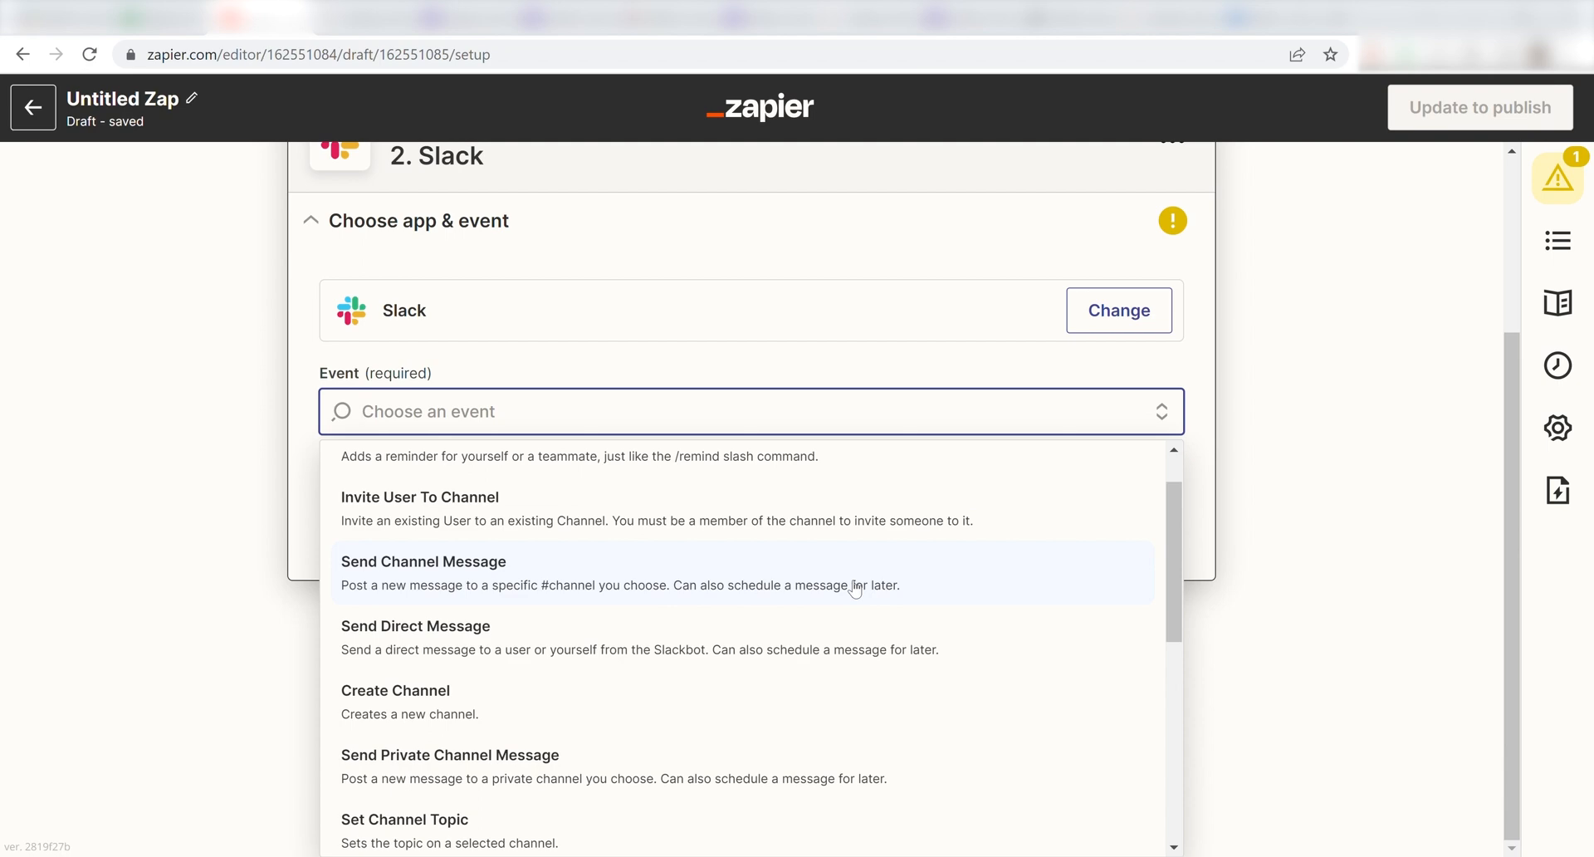
left_click(424, 561)
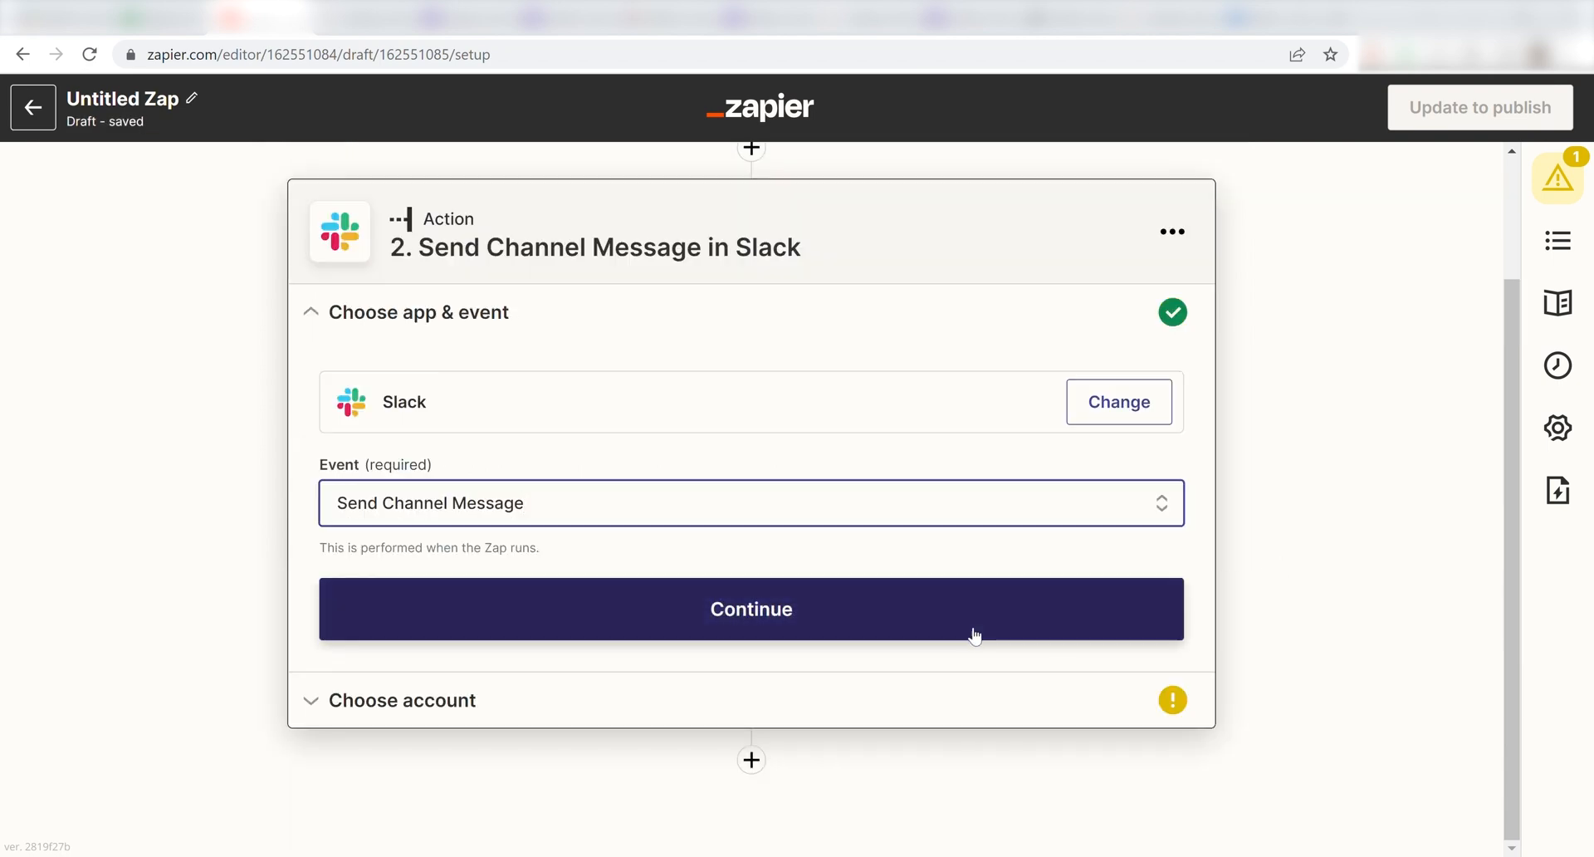
left_click(750, 610)
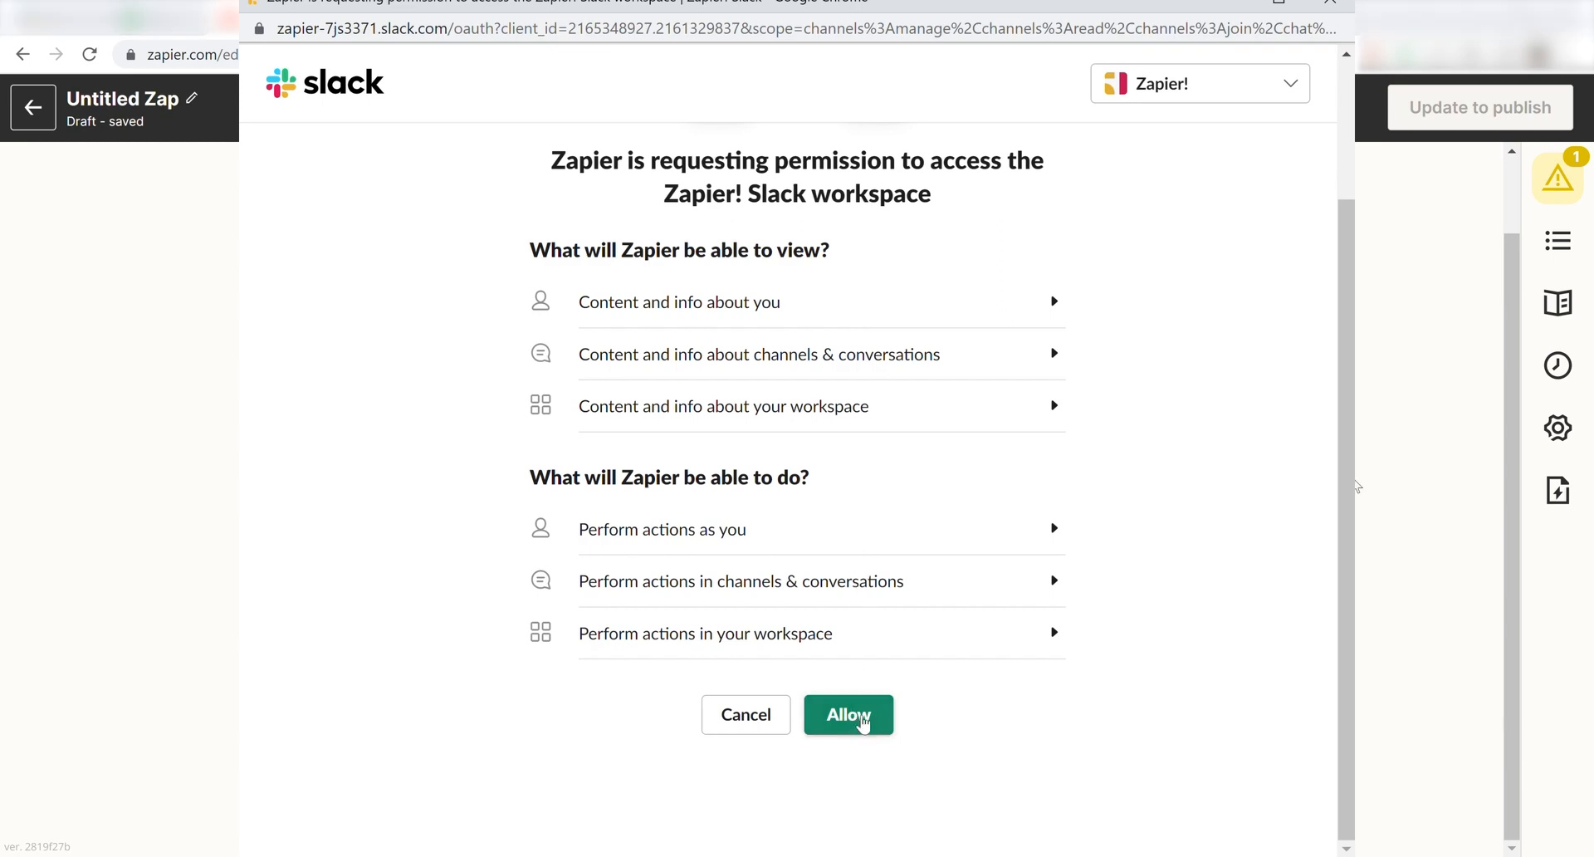
left_click(849, 715)
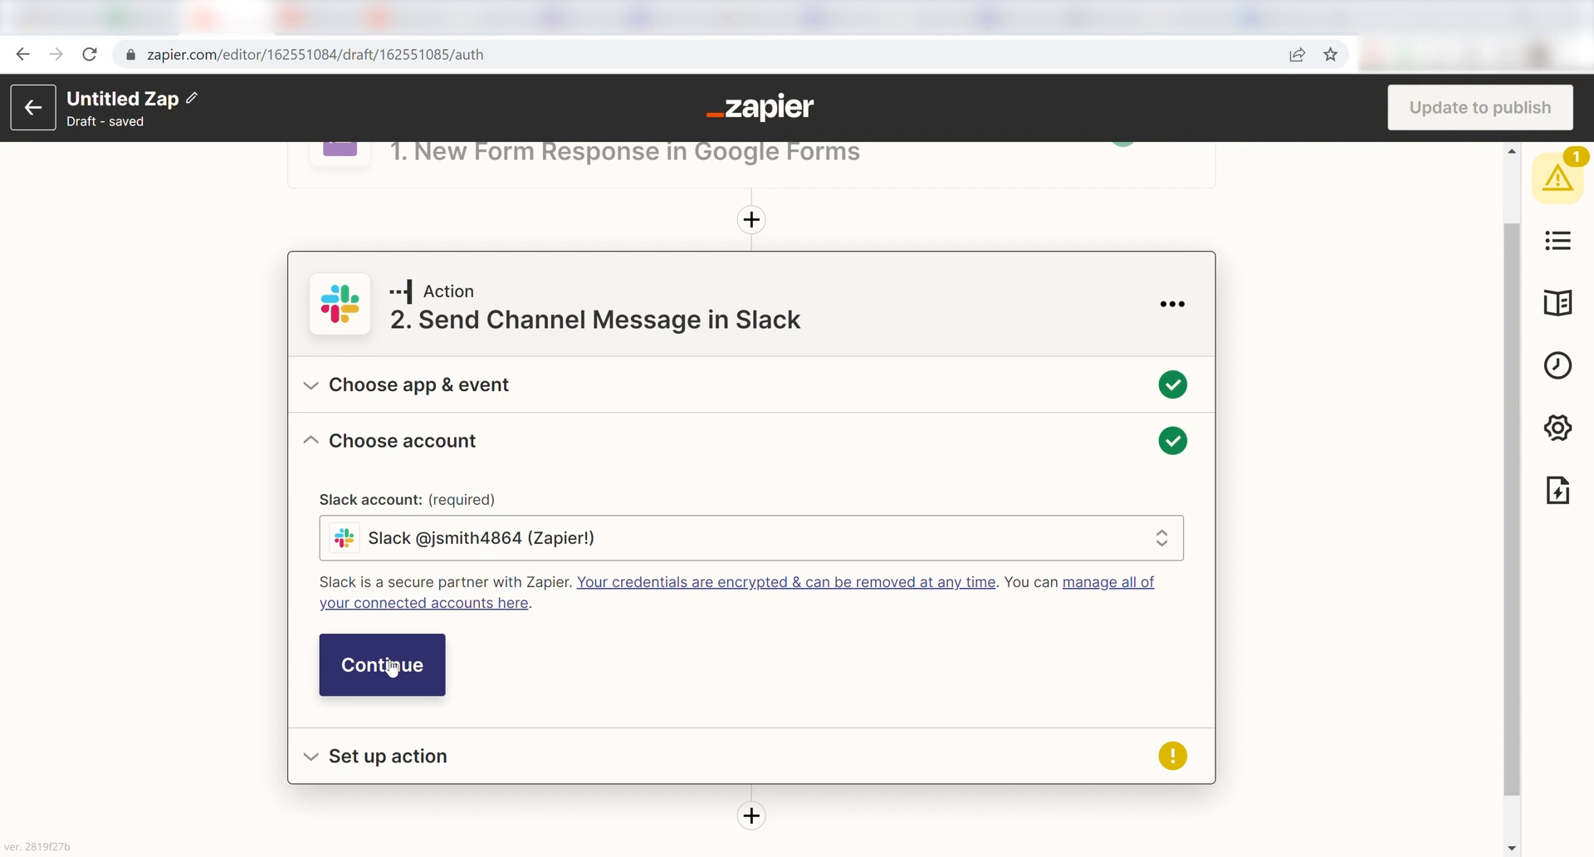
Target the tutorial-video channel with message Respondent Email 'has filled out a survey form'
left_click(382, 664)
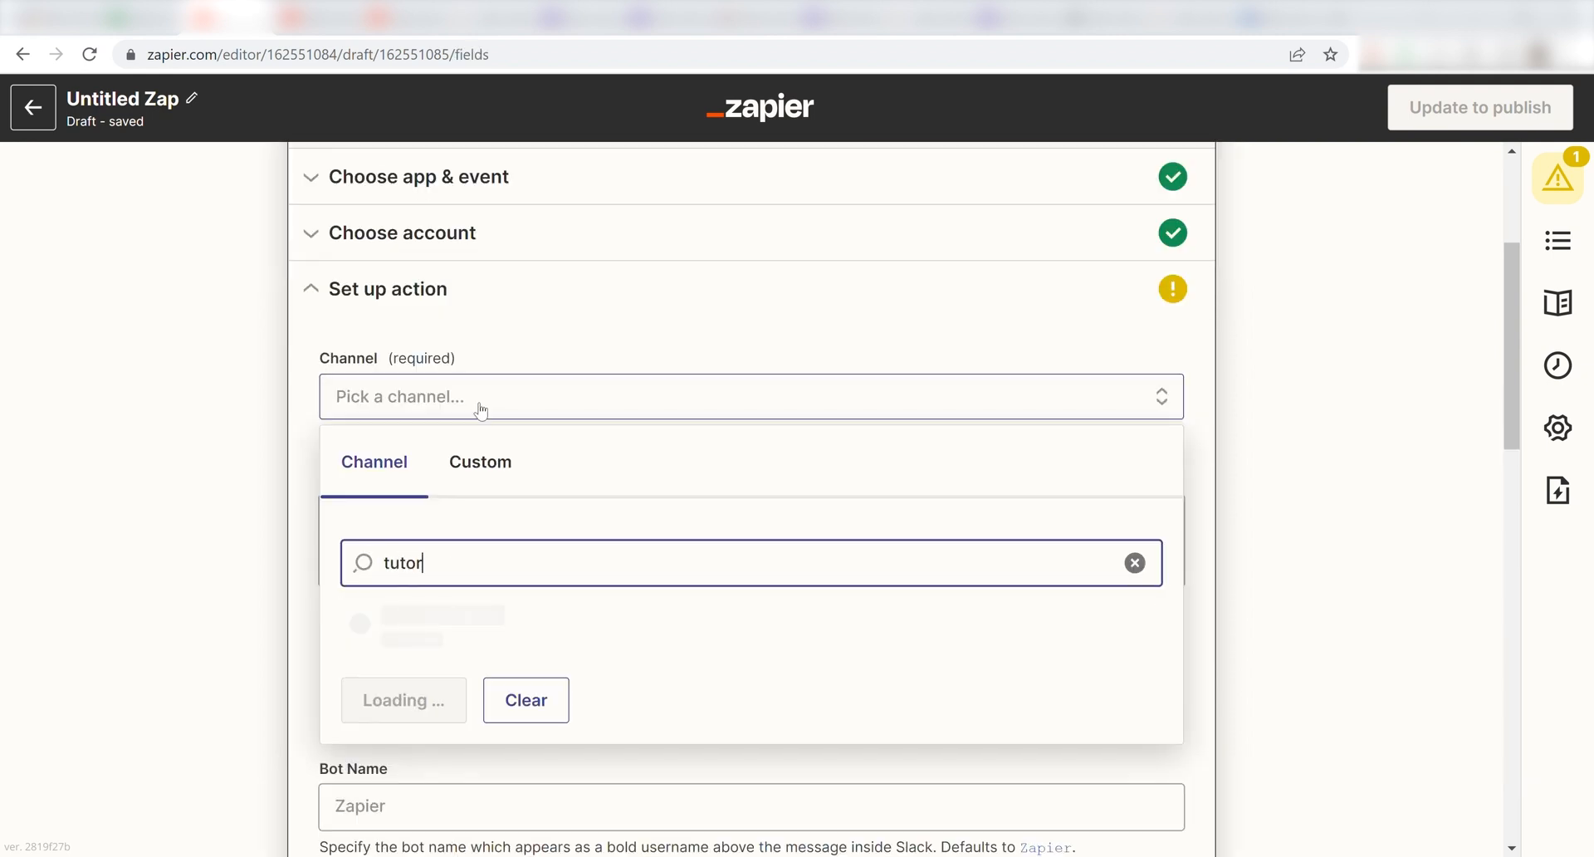
type("ial")
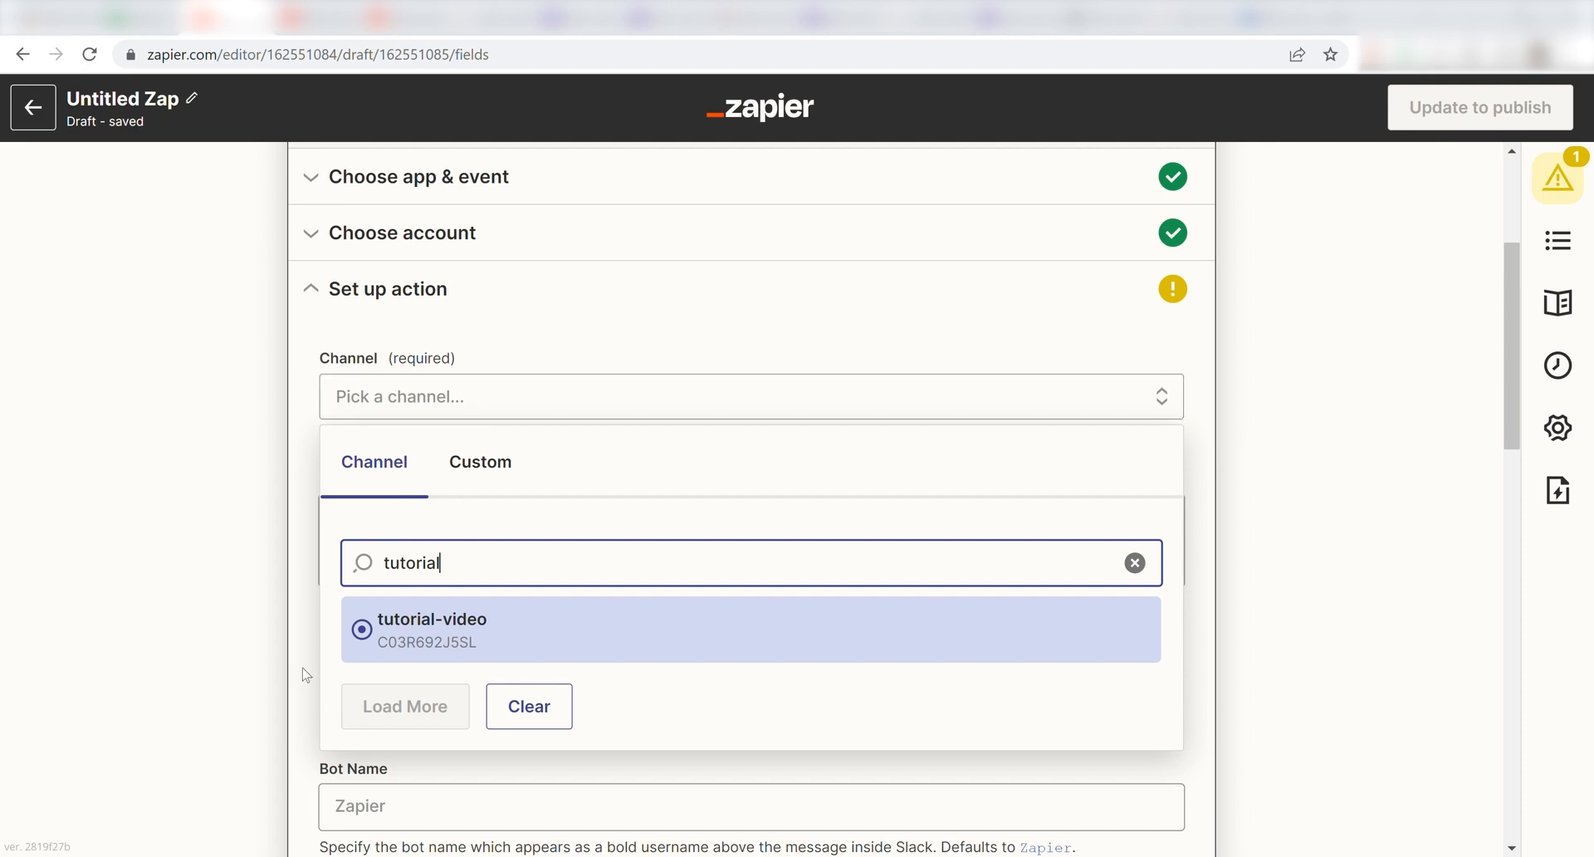
mouse_move(483, 635)
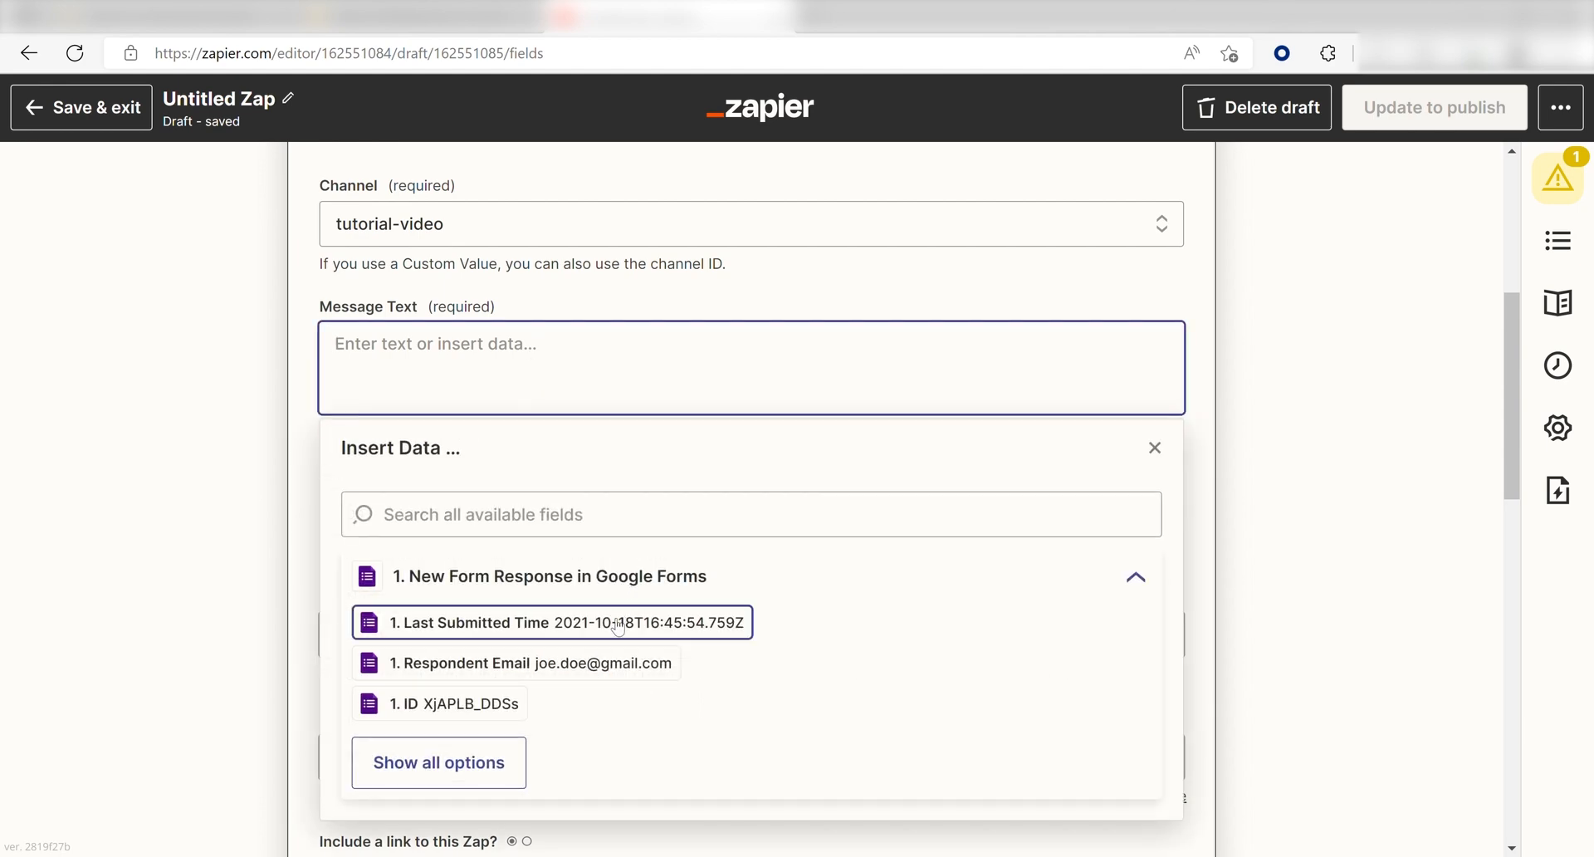
left_click(514, 663)
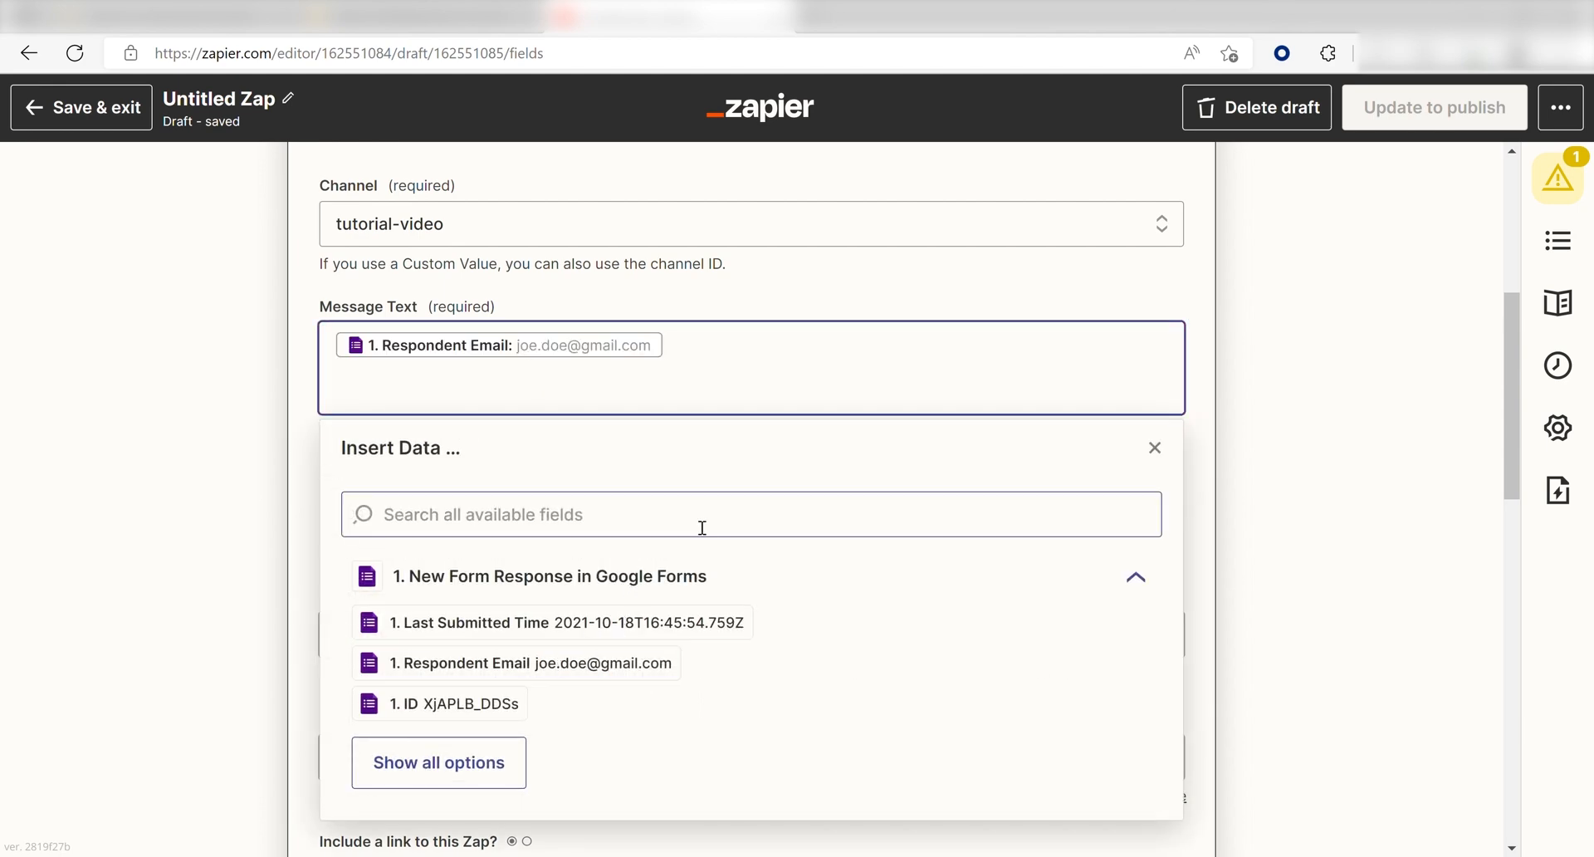
type("has filled")
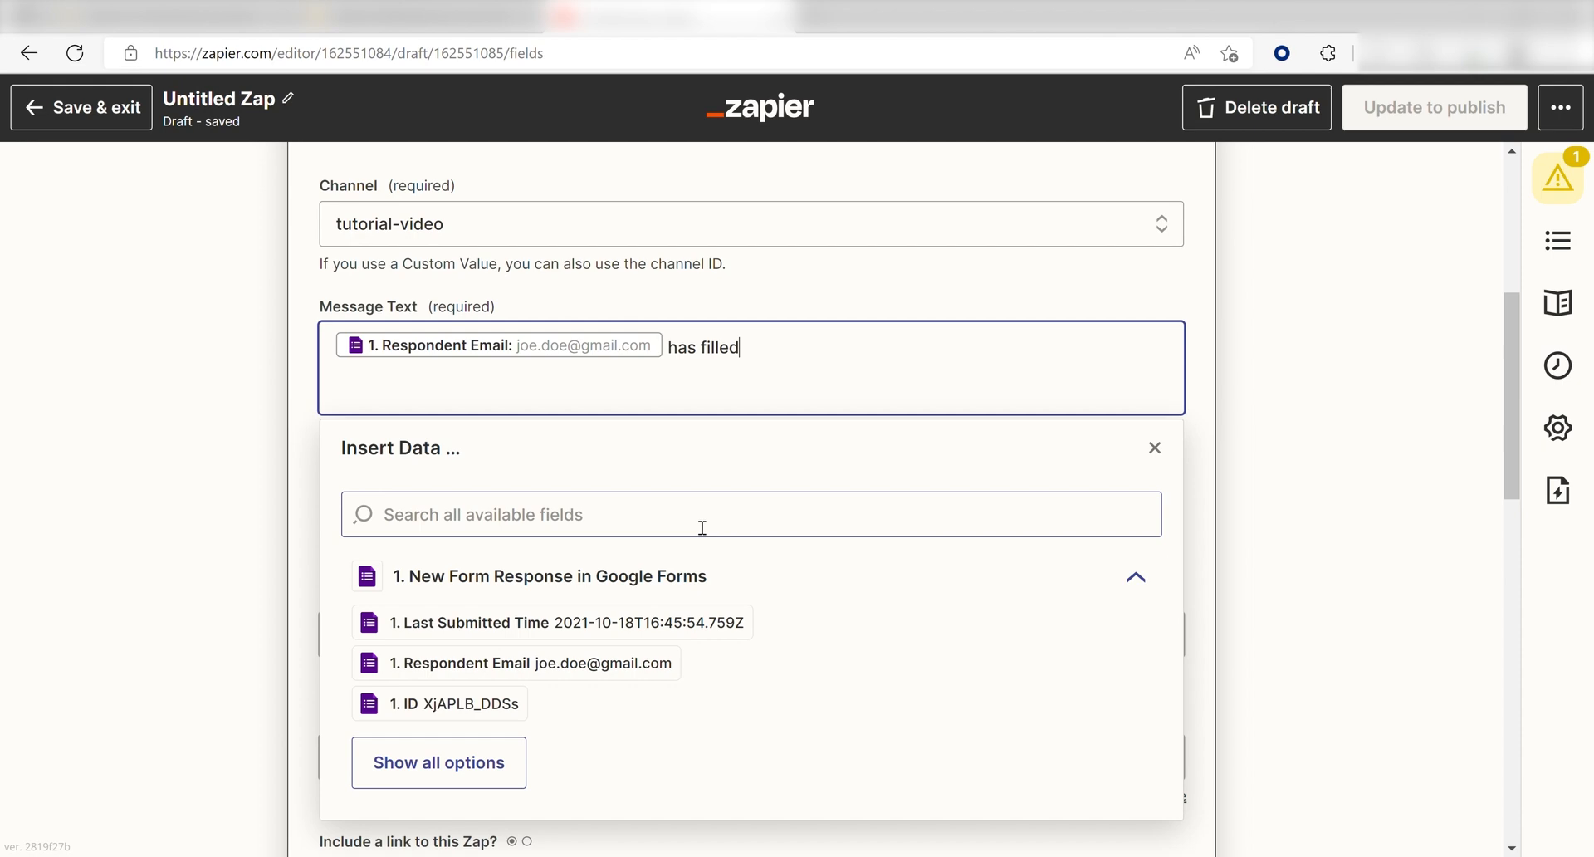
type("out a survey form")
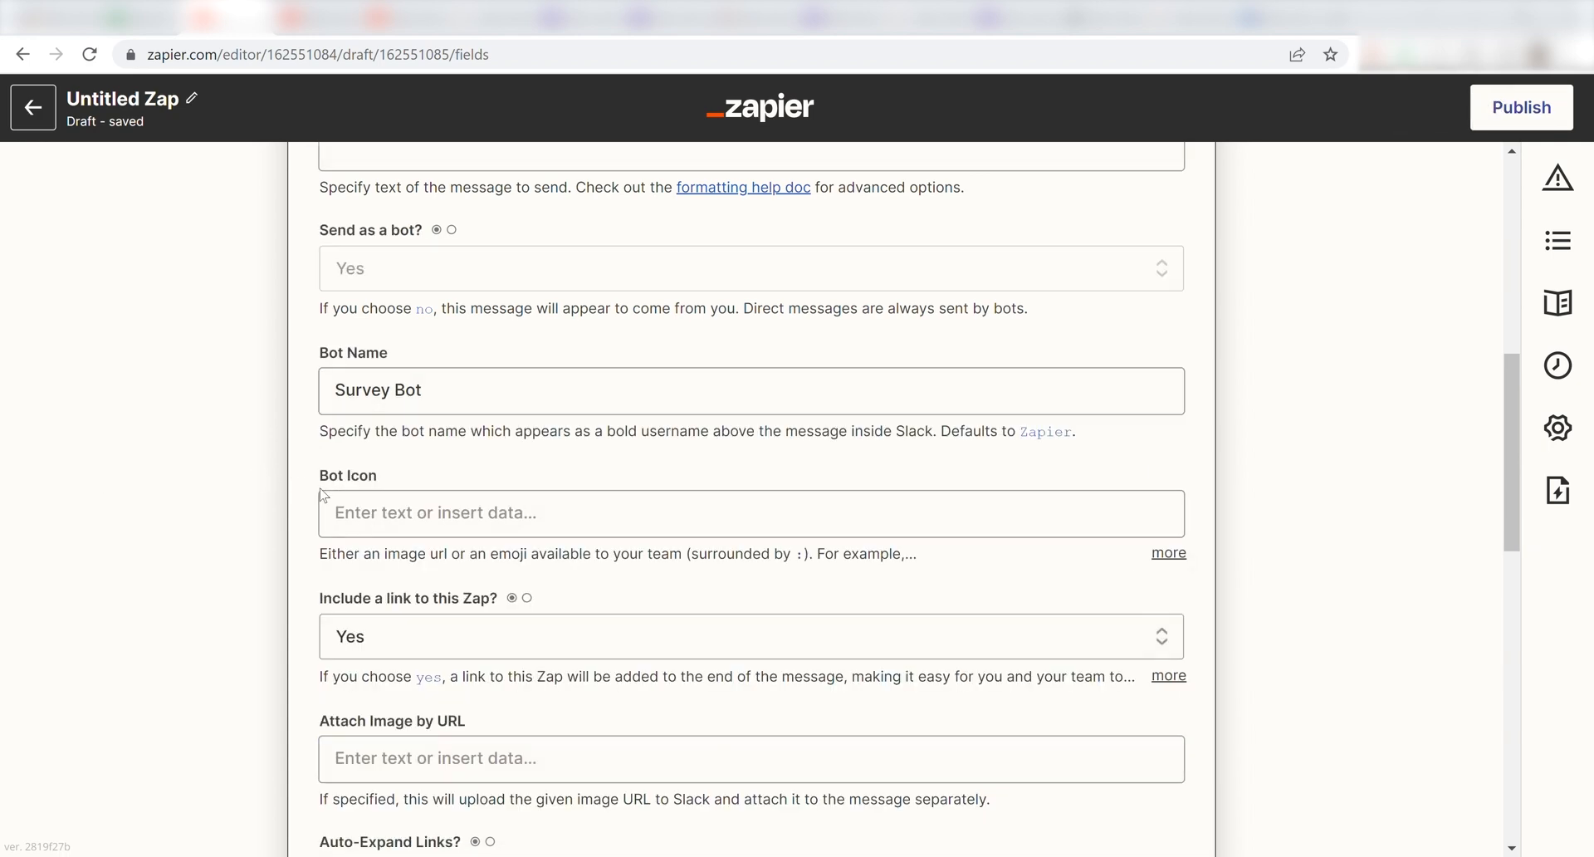
Set 'Include a link to this Zap?' to Yes and continue to testing the action
left_click(749, 636)
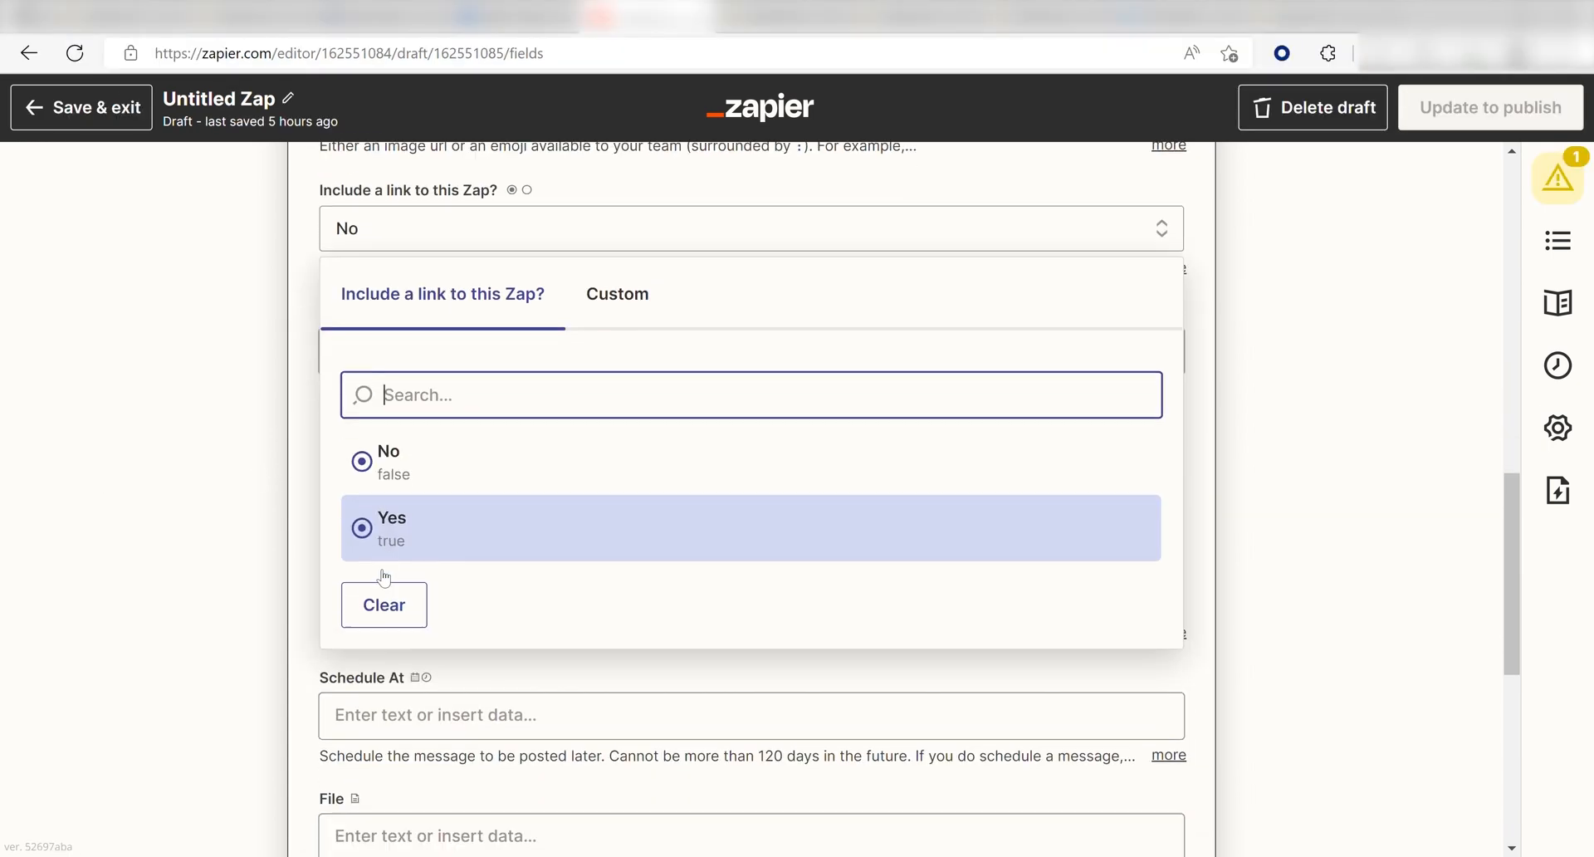
left_click(751, 528)
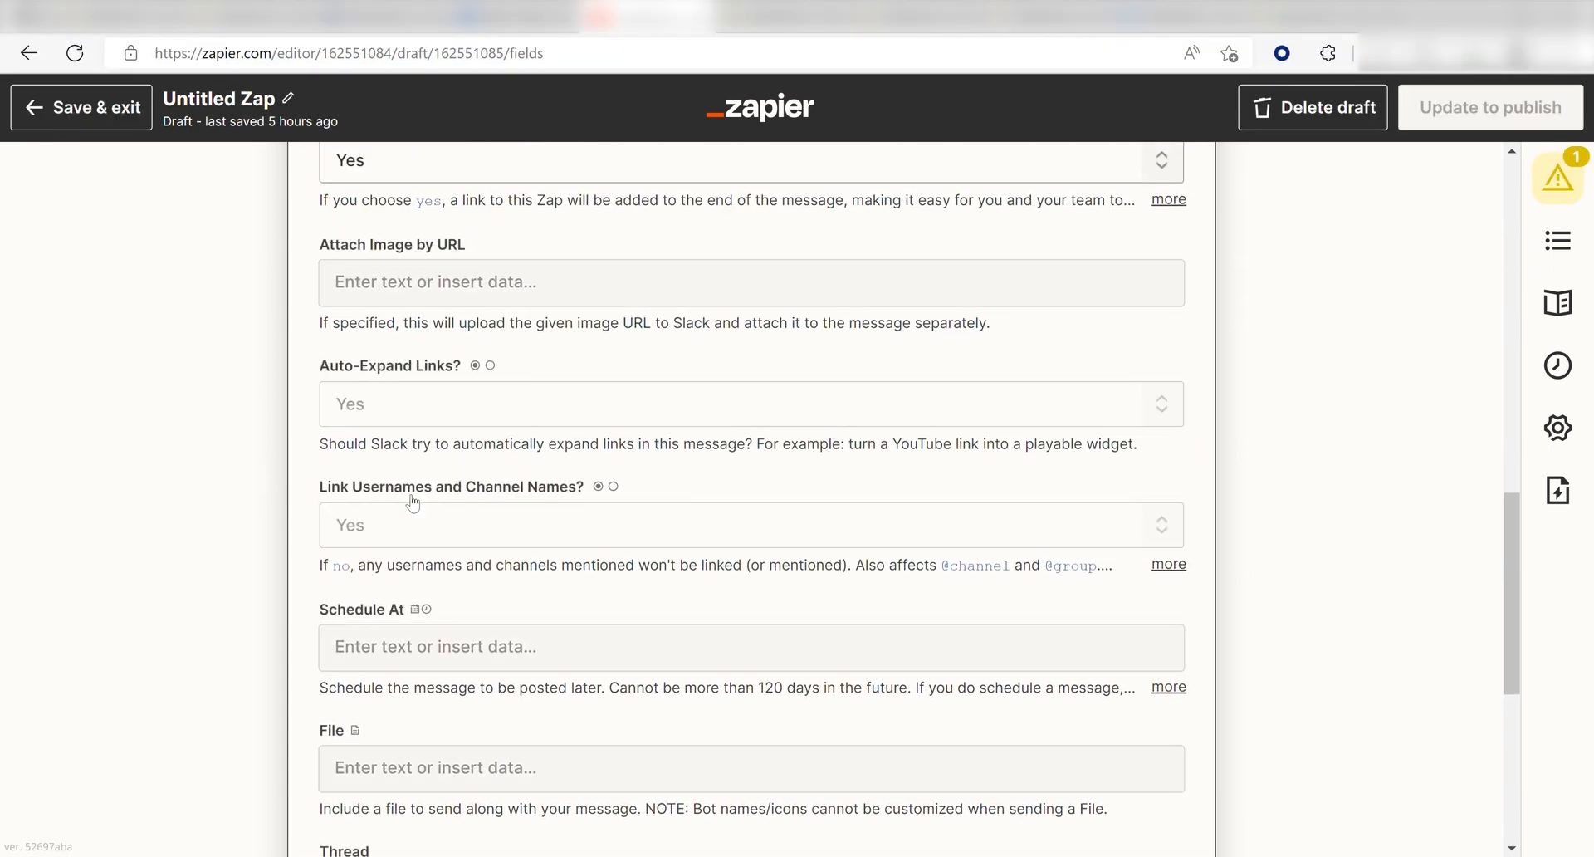
scroll("down", 3)
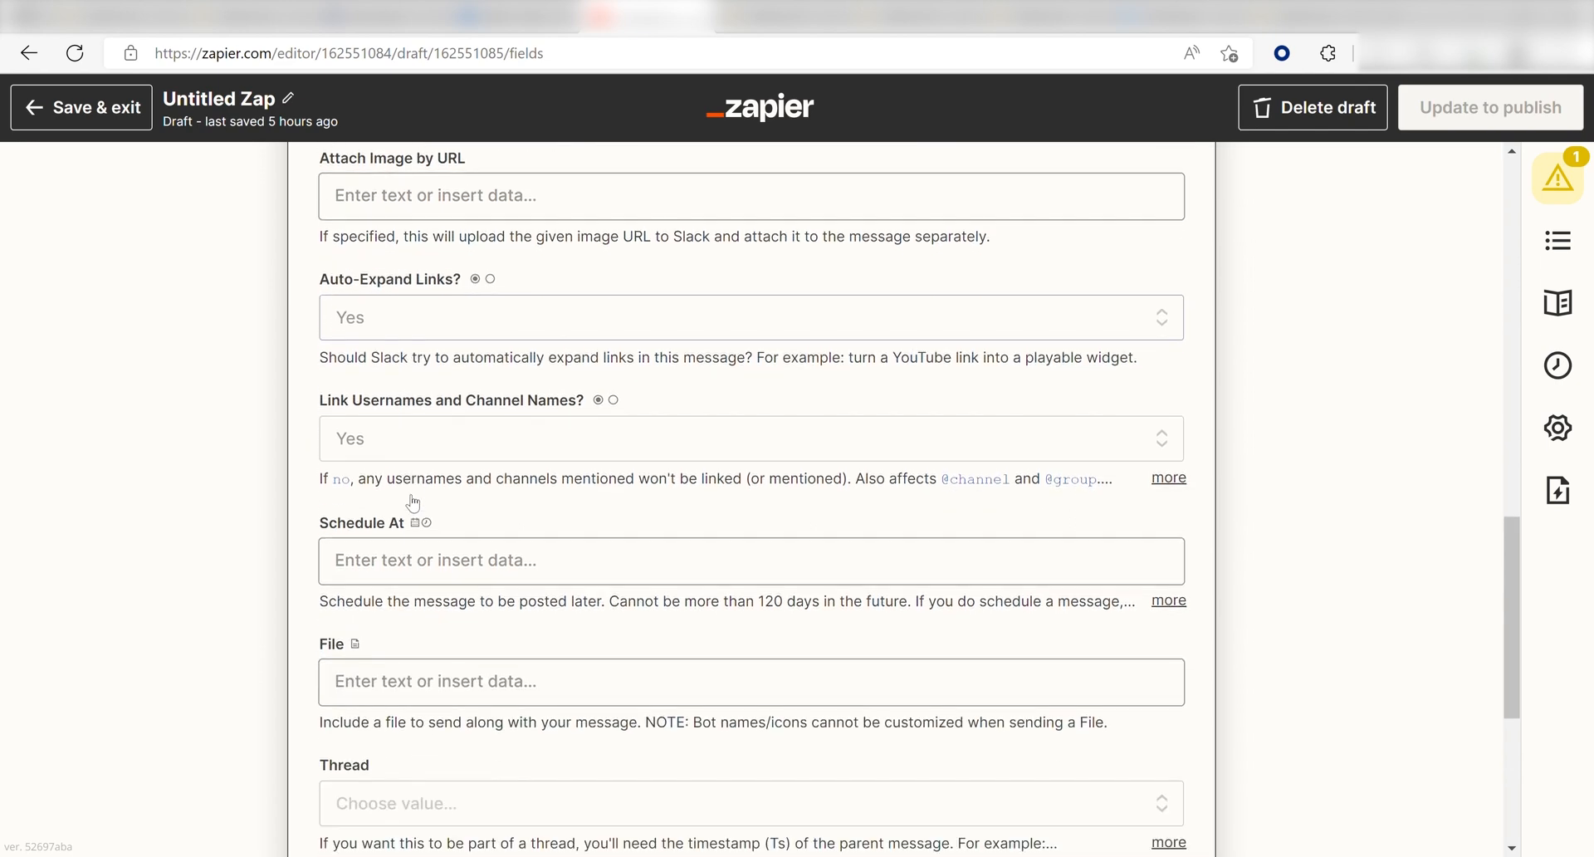
scroll("down", 3)
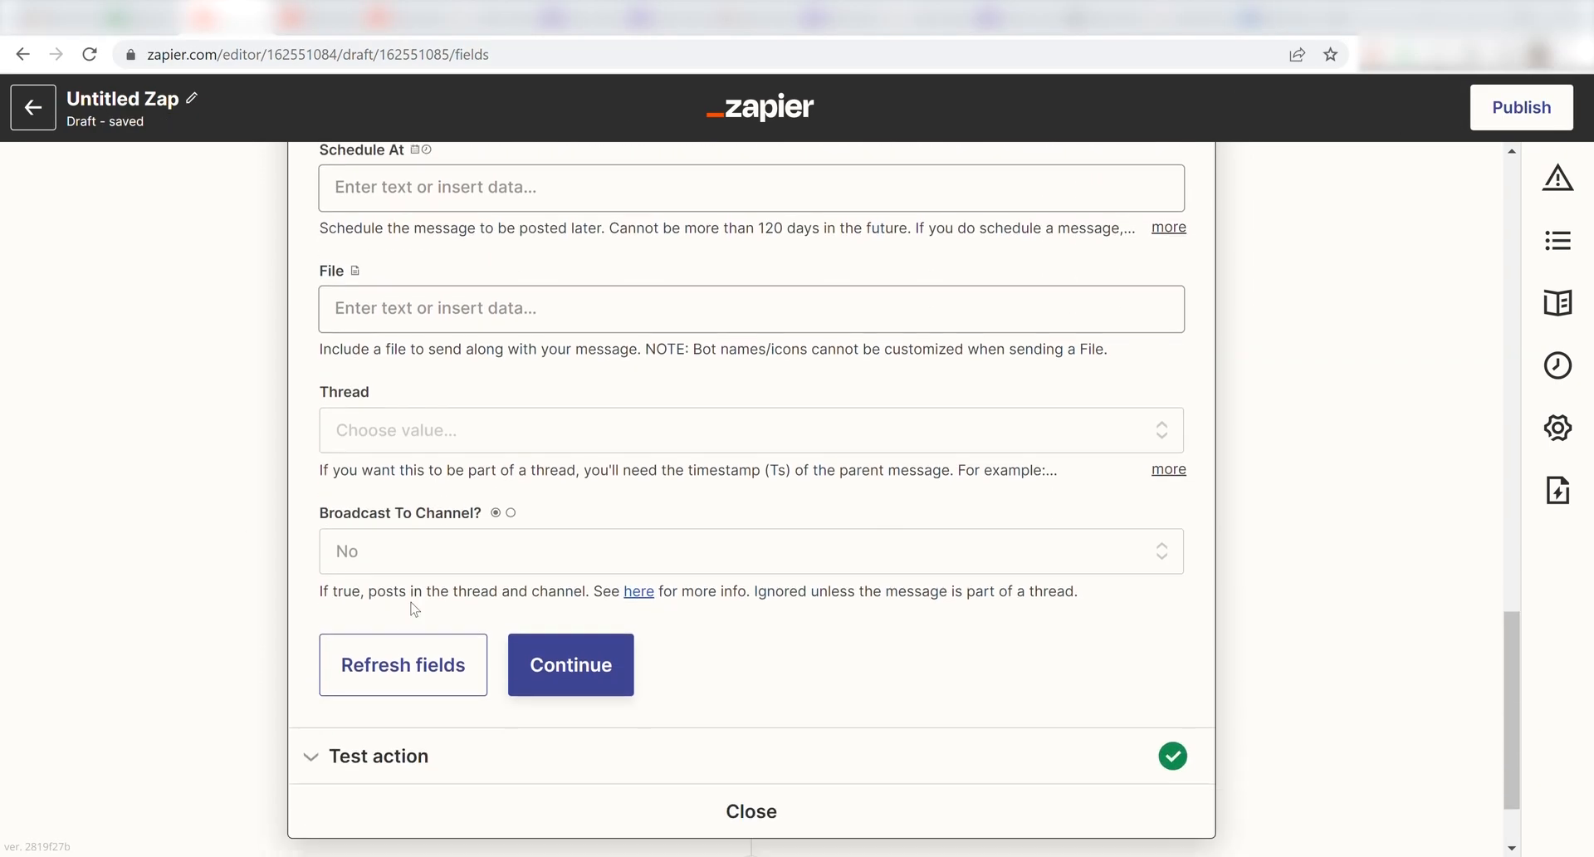
left_click(569, 664)
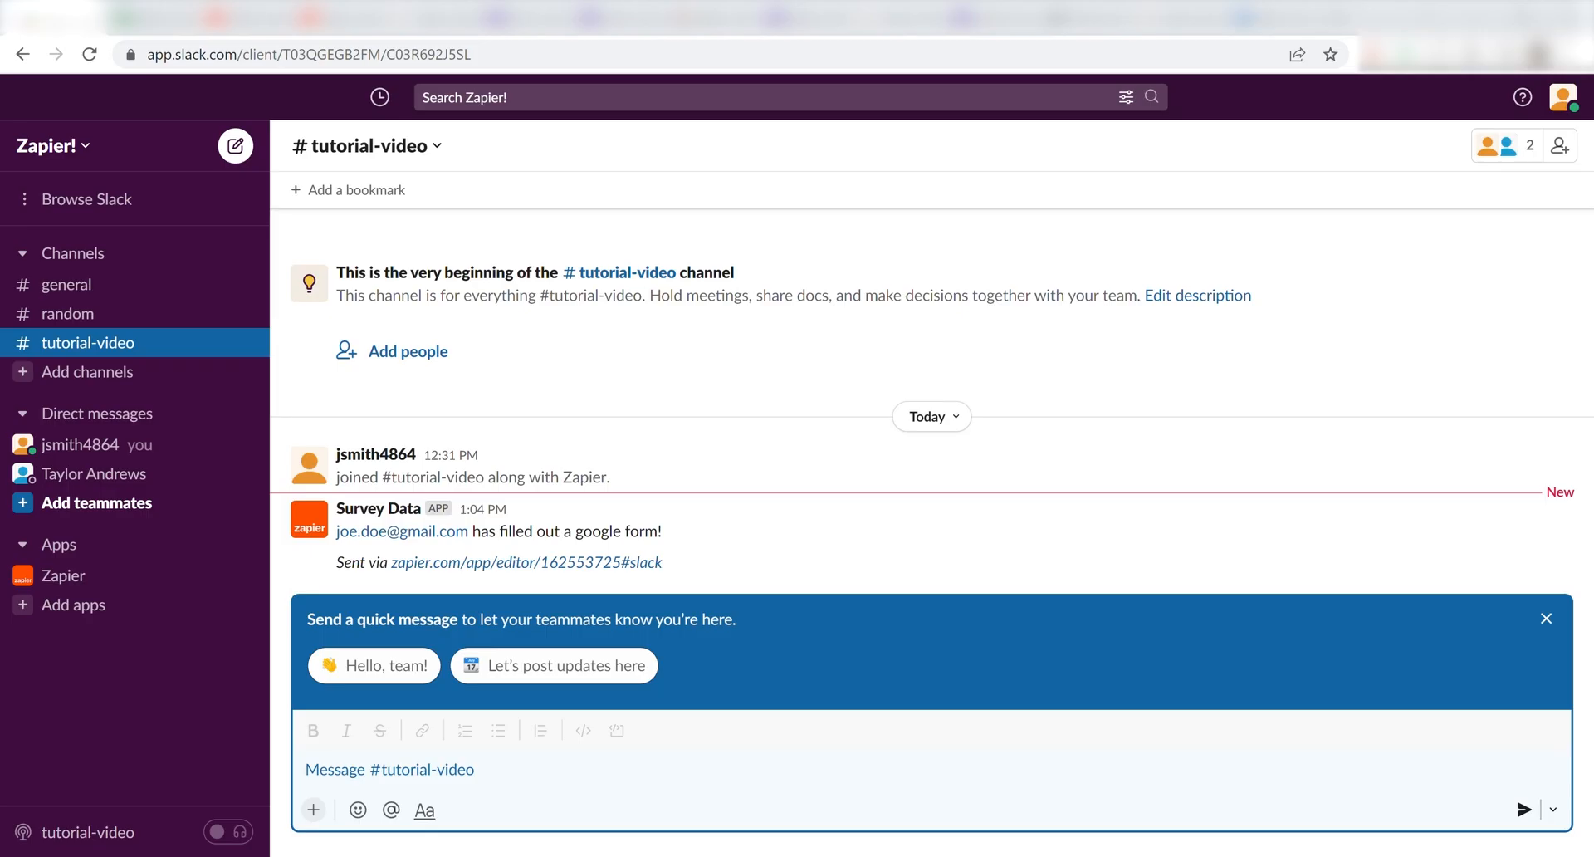
mouse_move(1153, 427)
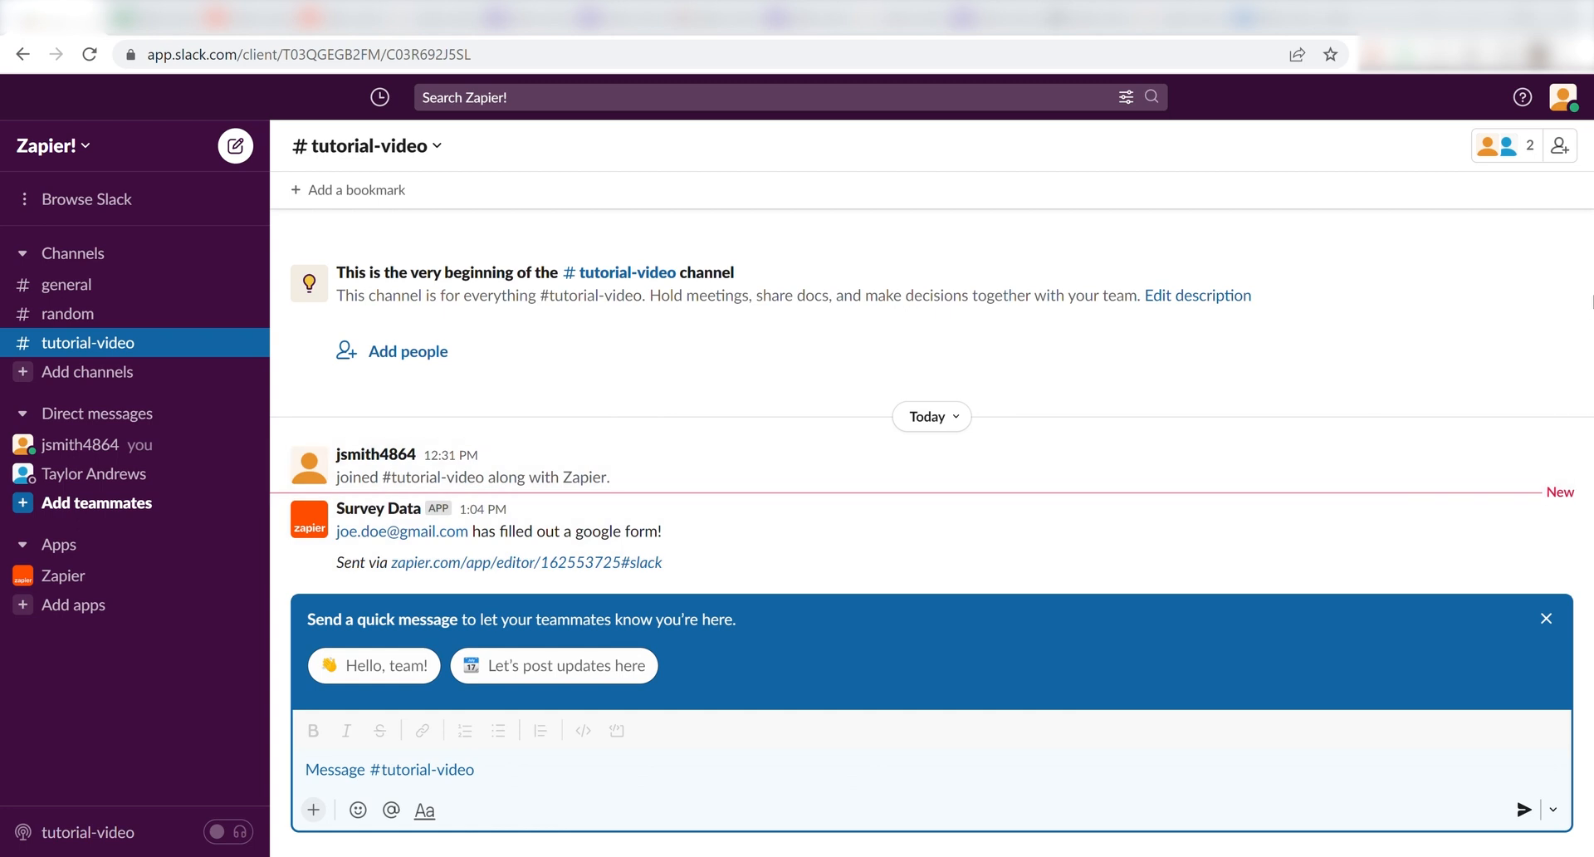
mouse_move(1491, 121)
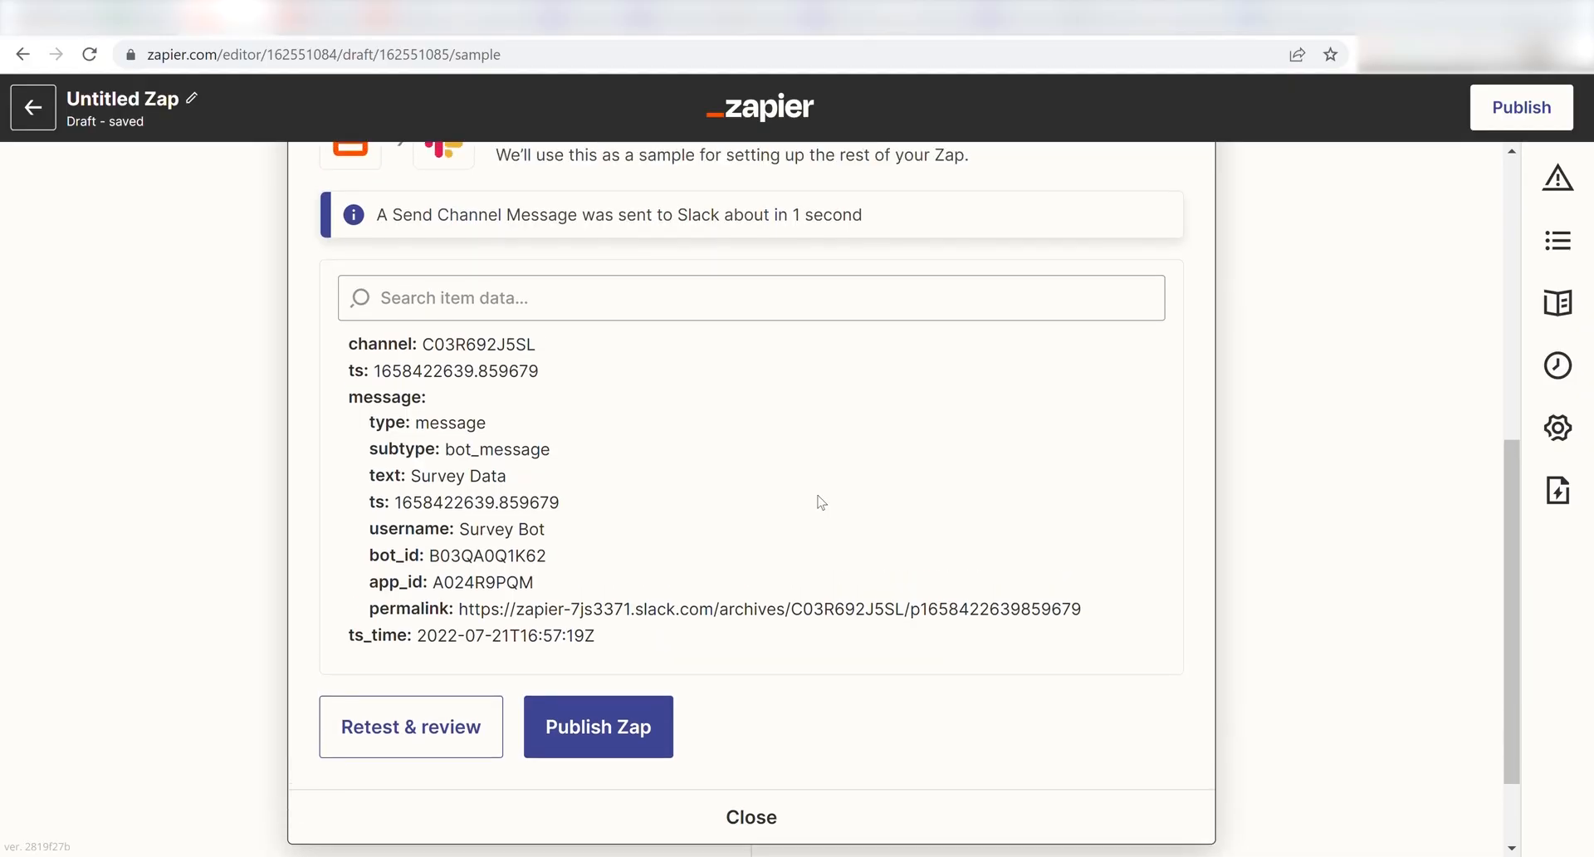
mouse_move(744, 590)
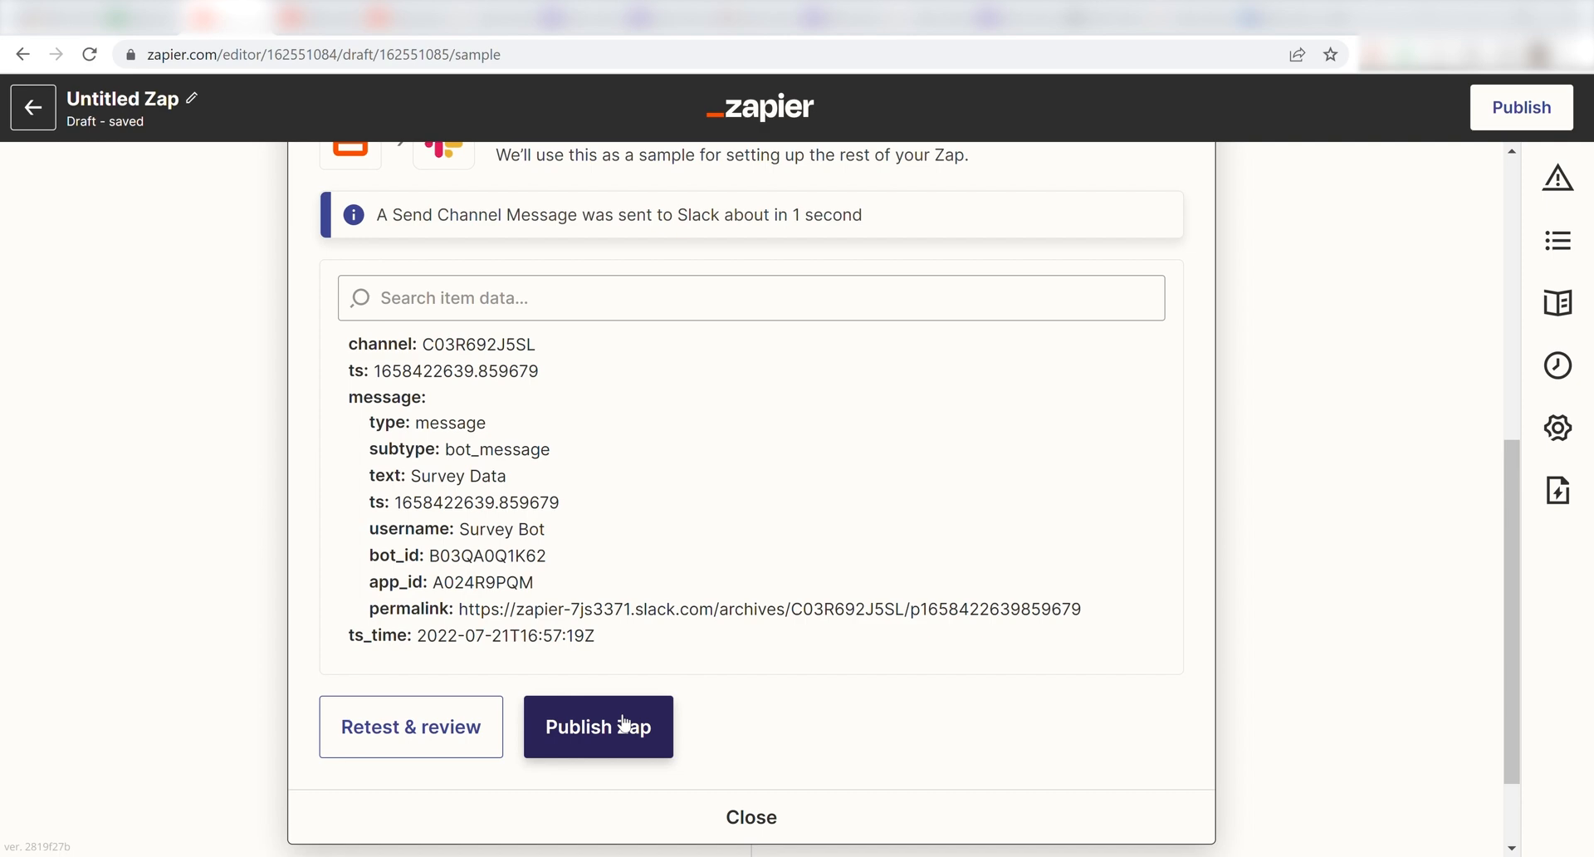
Publish the Zap and confirm so it goes live
left_click(598, 726)
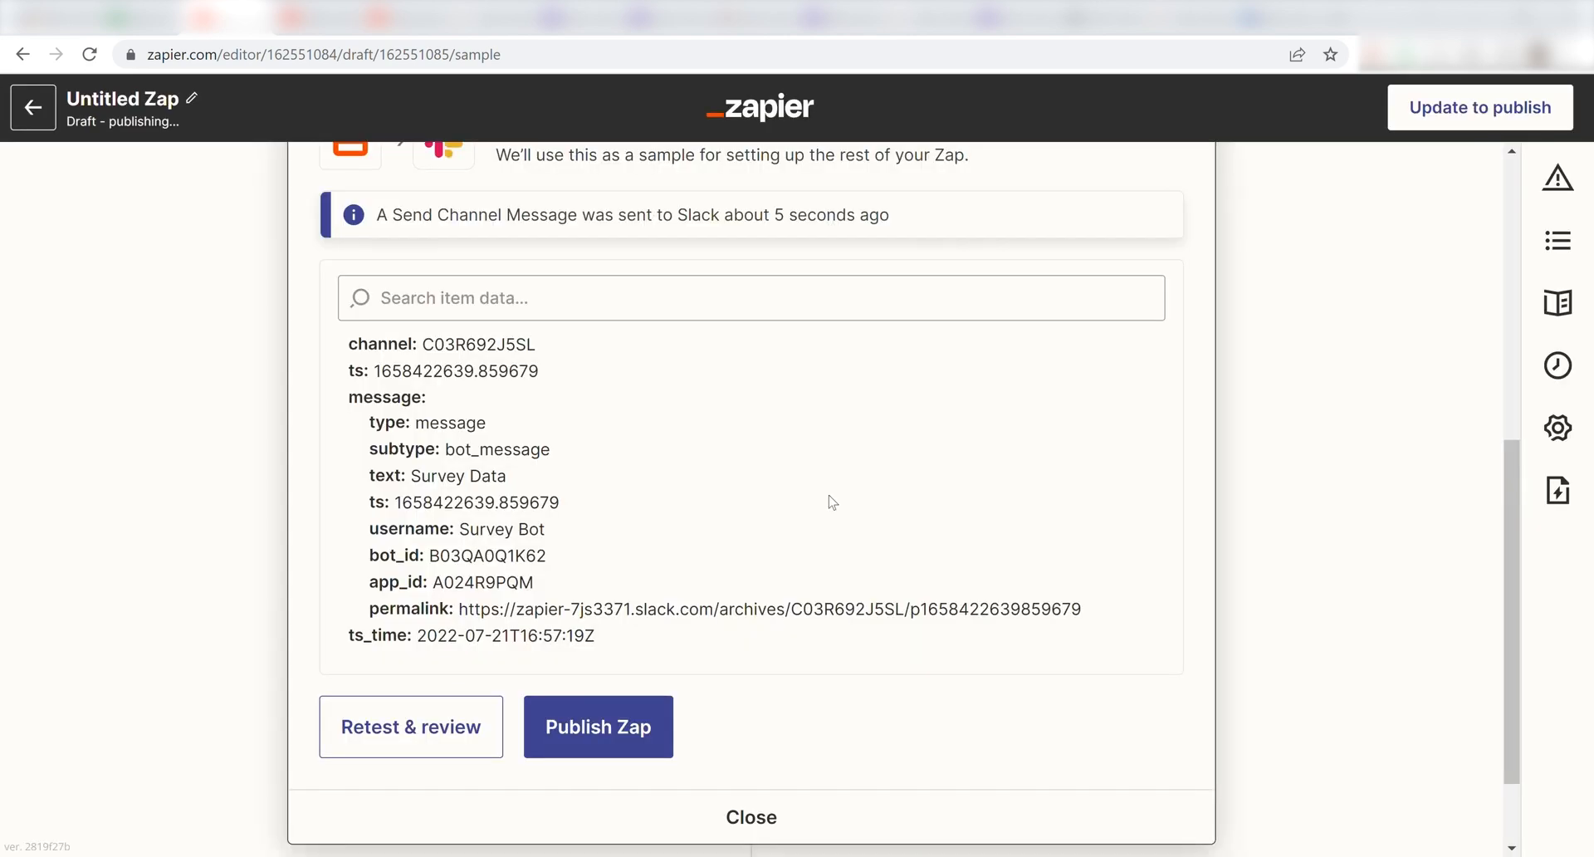
left_click(598, 727)
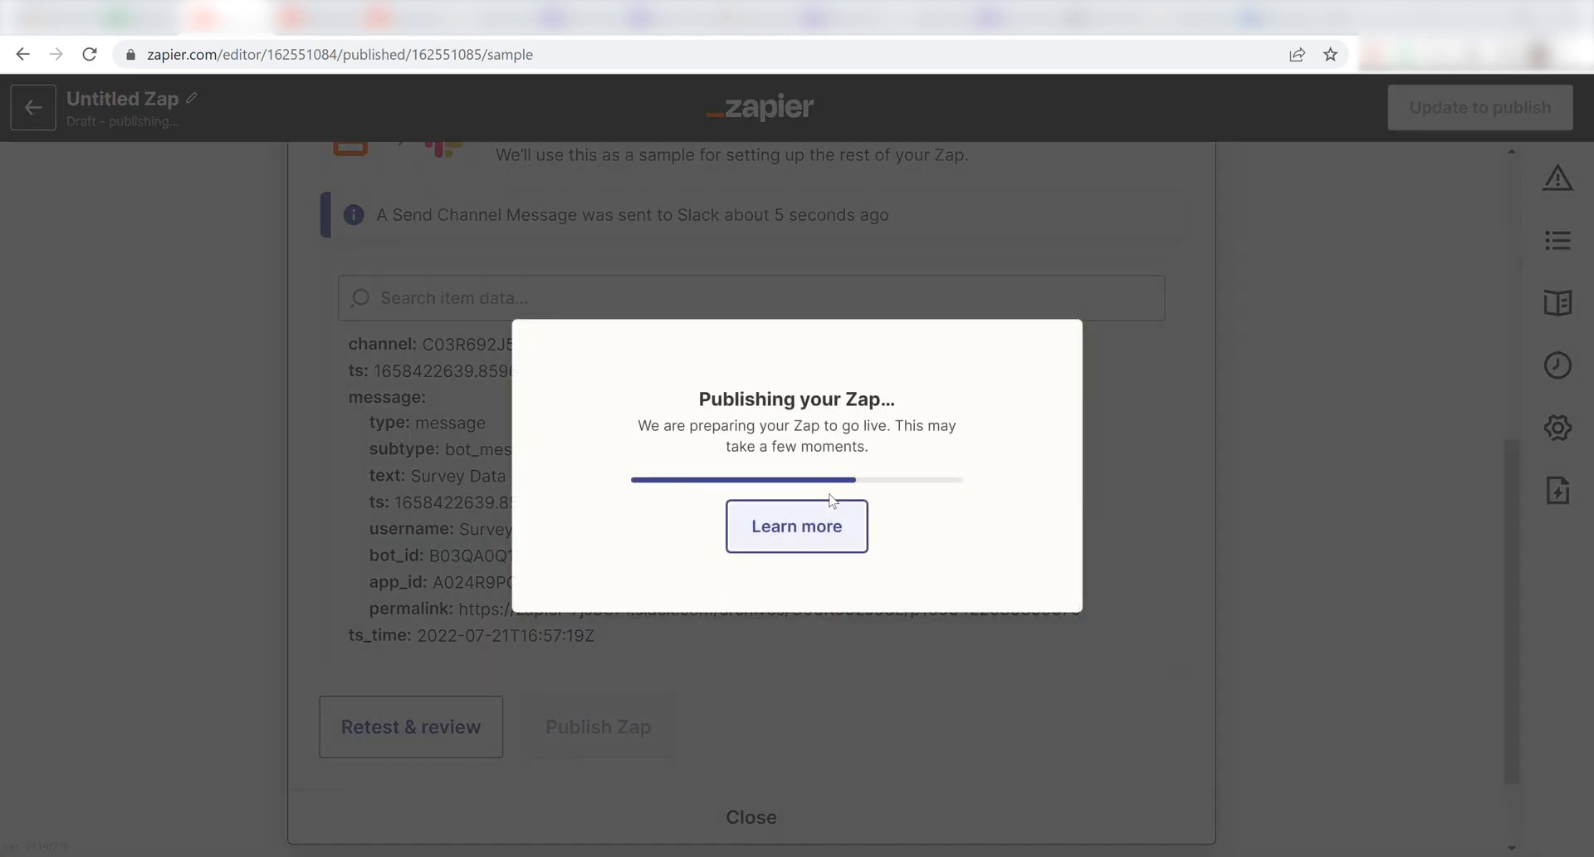